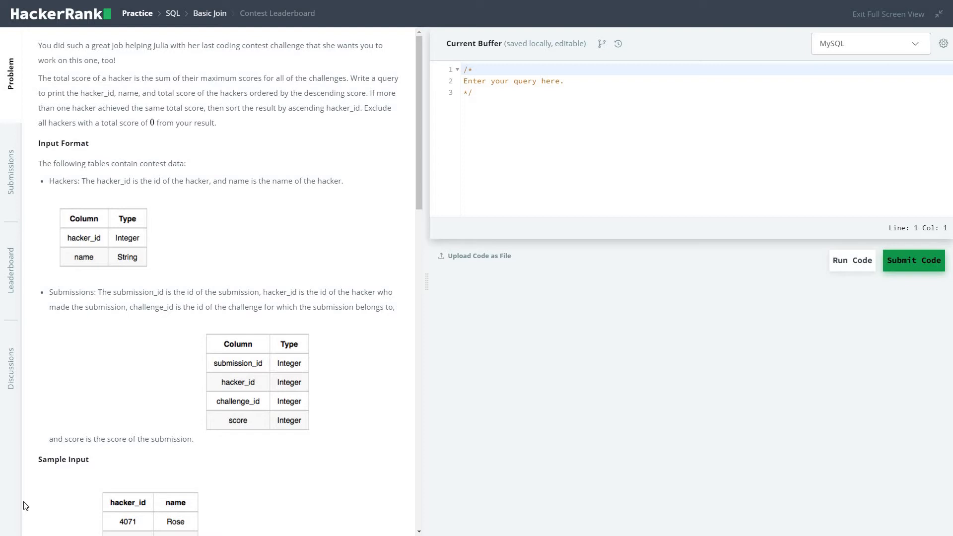
{"action": "mouse_move", "coordinate": [572, 157]}
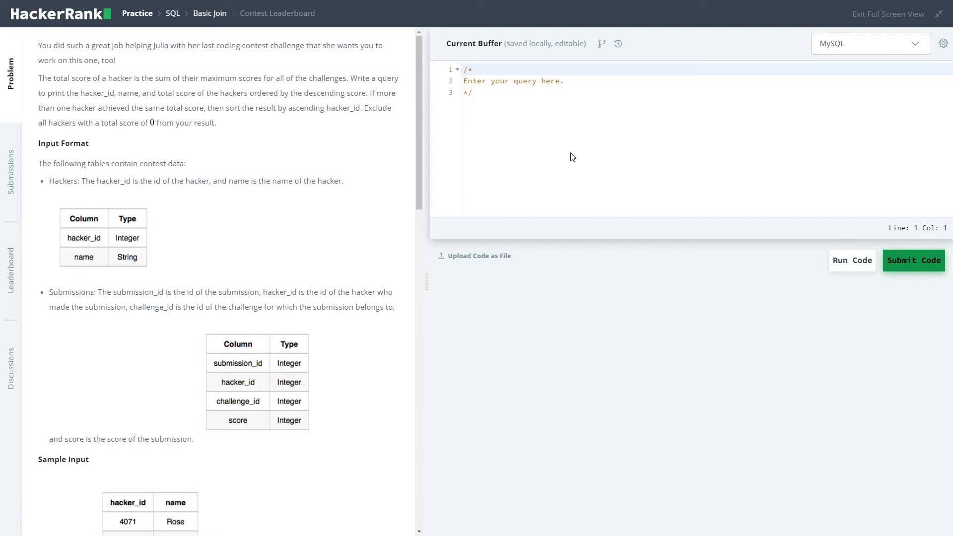
- Switch the editor's query language from MySQL to Oracle
{"action": "left_click", "coordinate": [861, 43]}
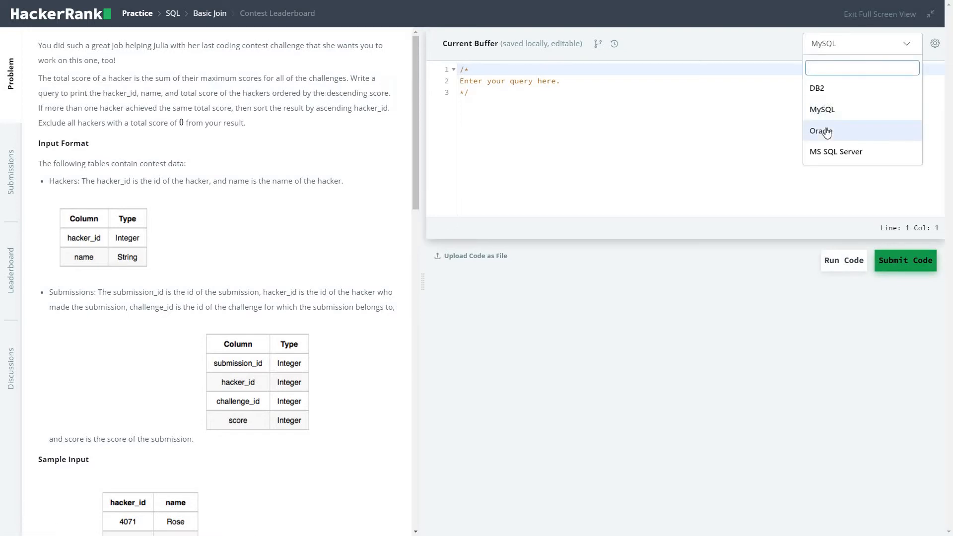
{"action": "left_click", "coordinate": [821, 132]}
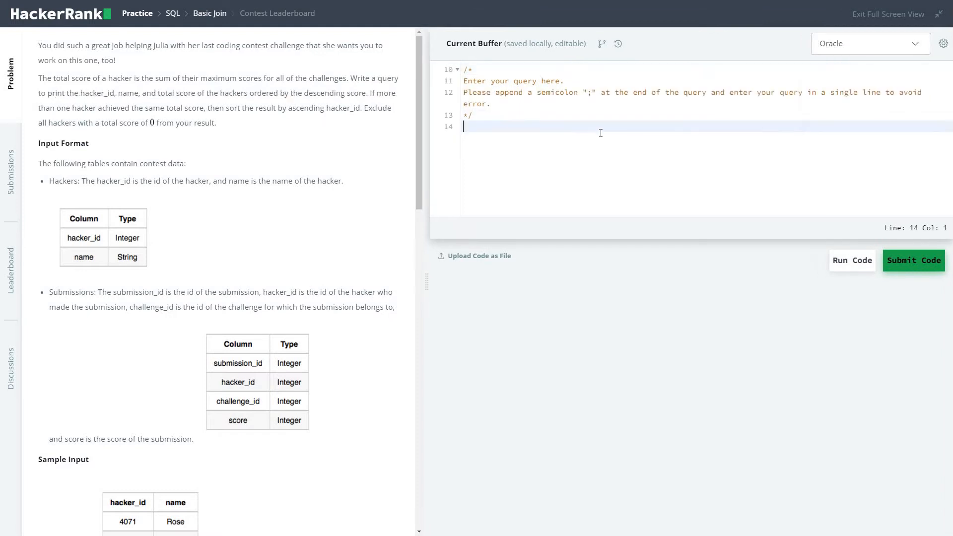
- Write 'SELECT hacker_id, name, sum(total_score) as total_score' and begin the FROM clause
{"action": "type", "text": "SE"}
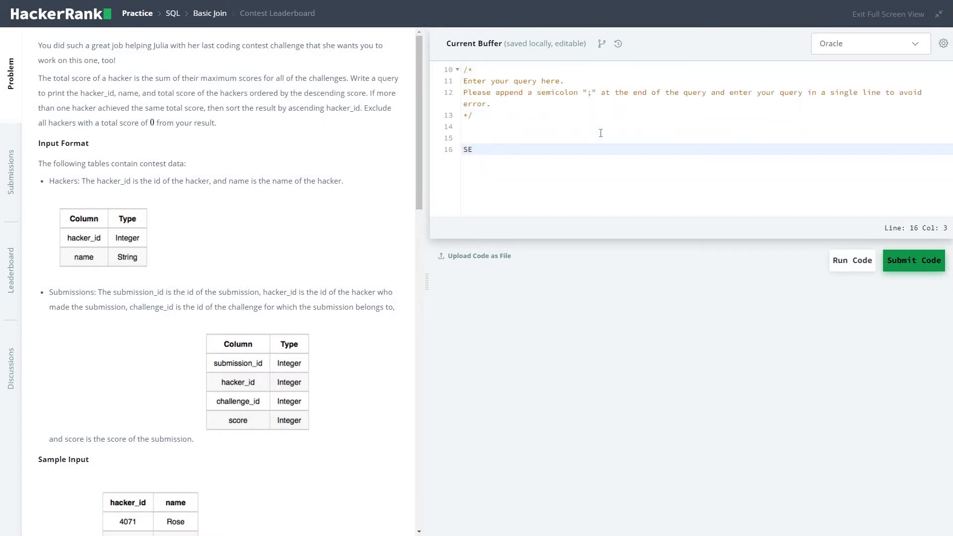
{"action": "type", "text": "LECT ha"}
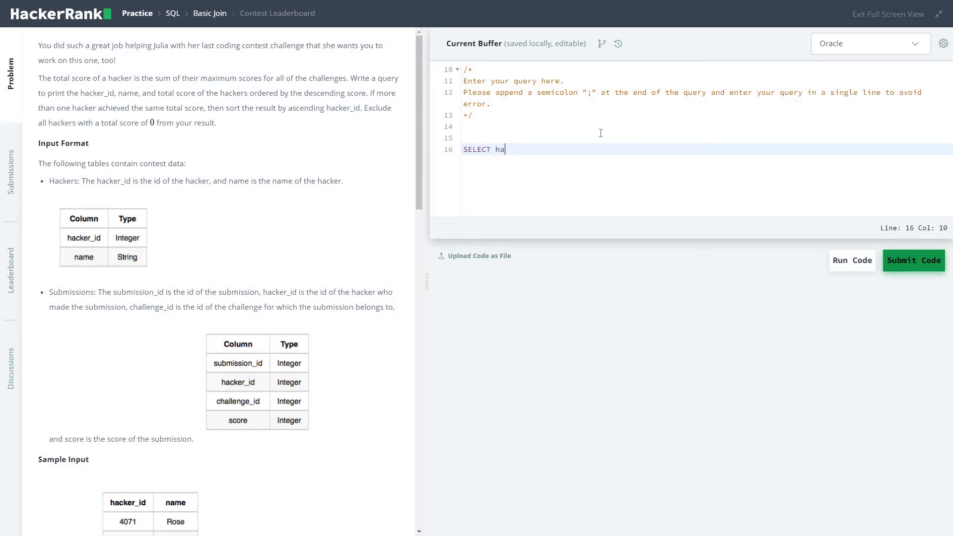
{"action": "type", "text": "cker_id"}
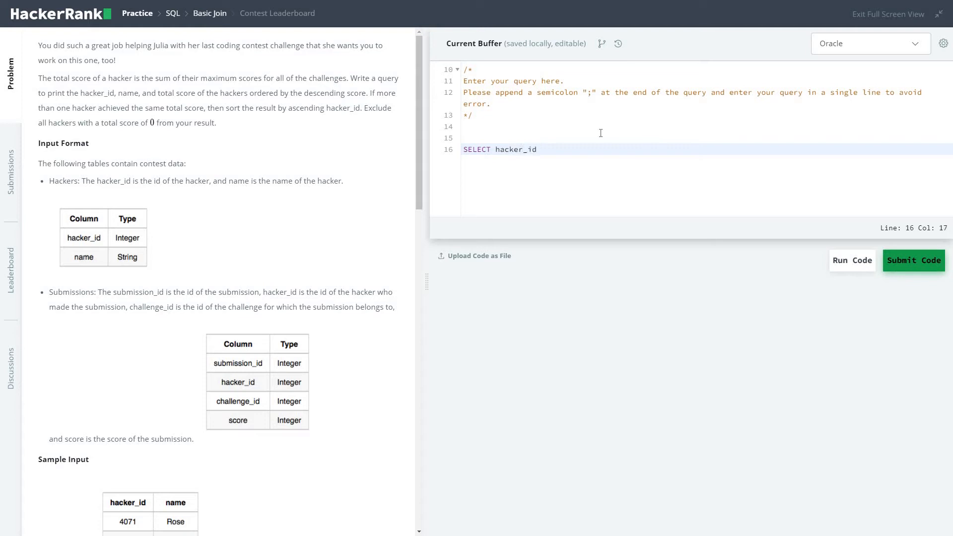
{"action": "type", "text": ", name"}
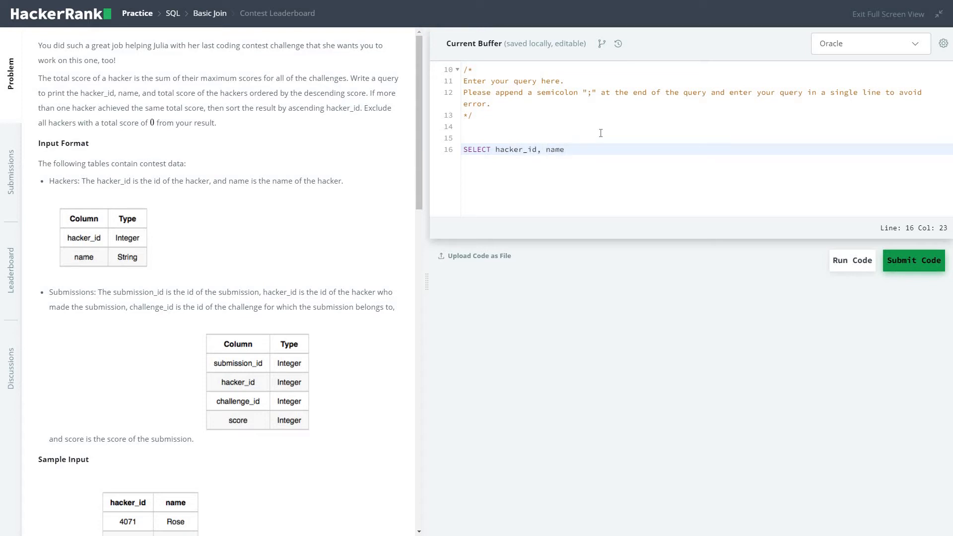
{"action": "type", "text": ", sum"}
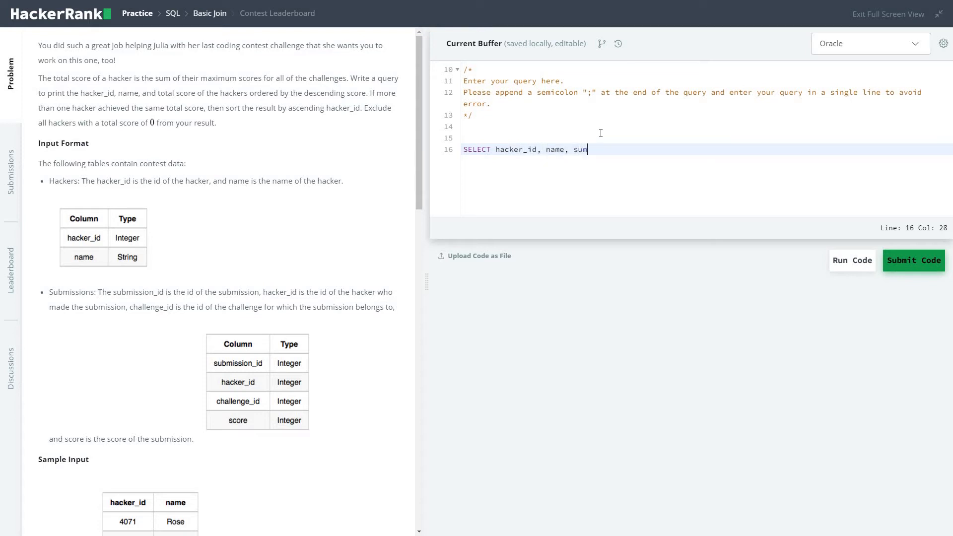
{"action": "type", "text": "(tot"}
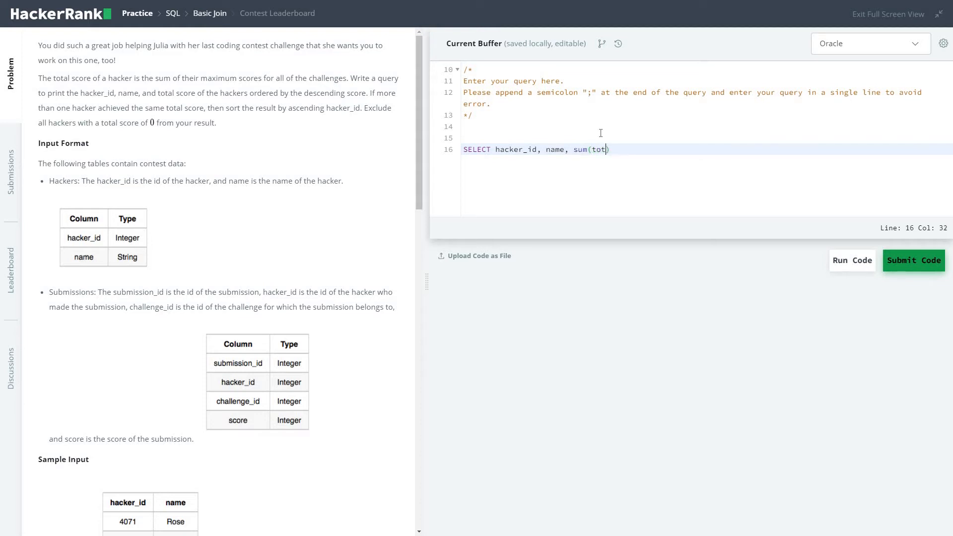
{"action": "type", "text": "al_sc"}
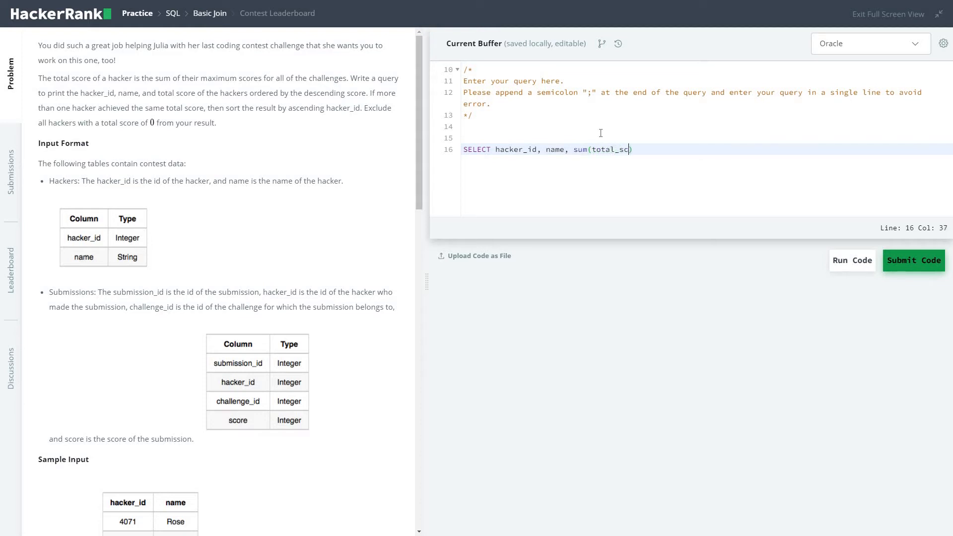
{"action": "type", "text": "re)"}
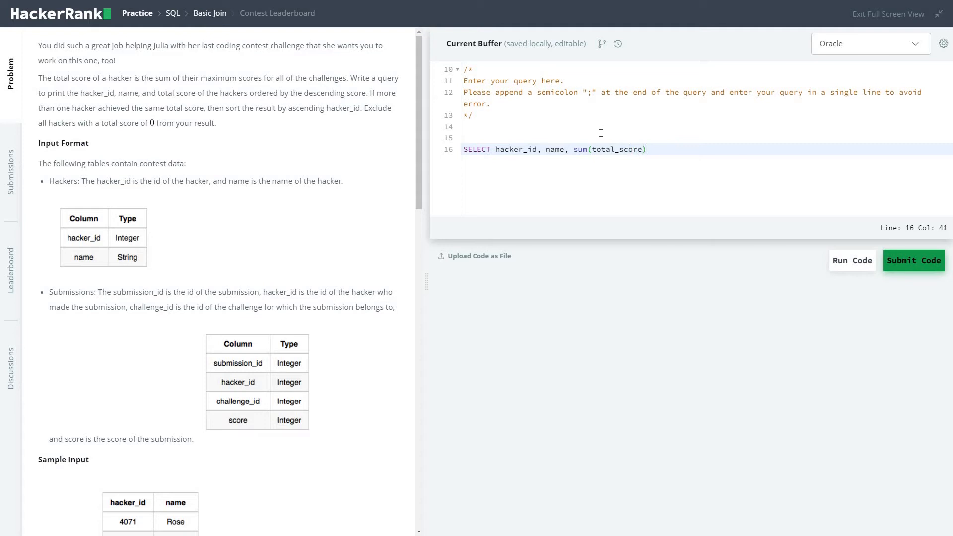
{"action": "type", "text": "as"}
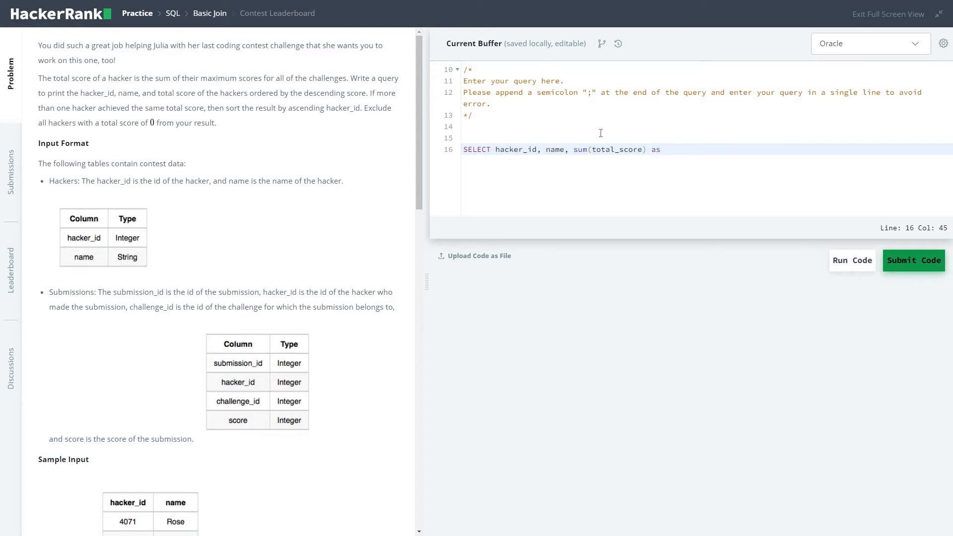
{"action": "type", "text": "total_score"}
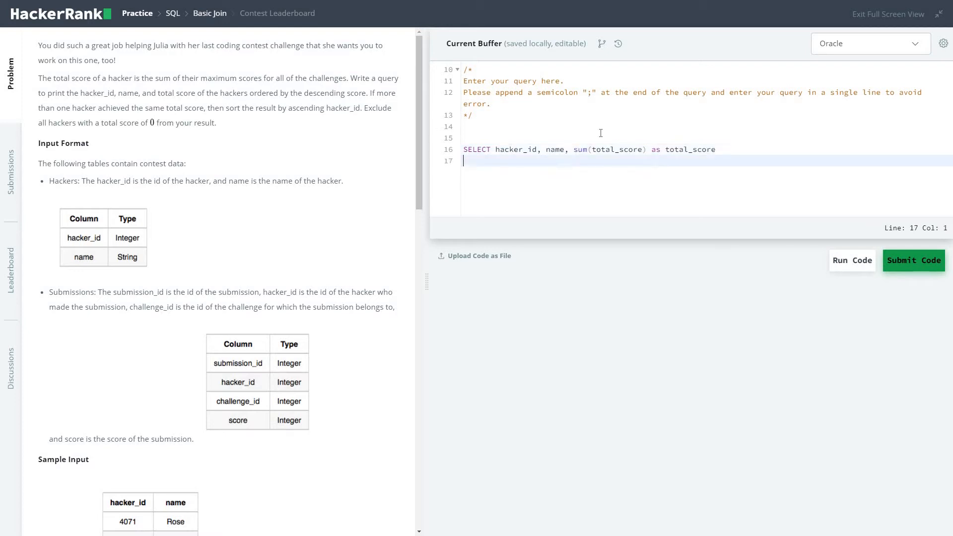
{"action": "type", "text": "FROM"}
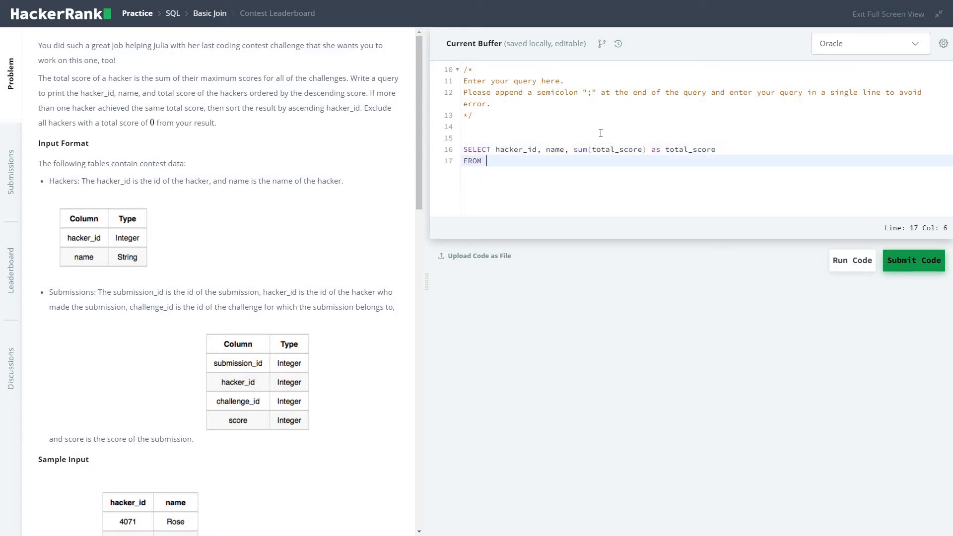
- Open a subquery selecting hacker_id, name, challenge_id, max(score) as total_score from hackers h
{"action": "type", "text": "(SELECT s."}
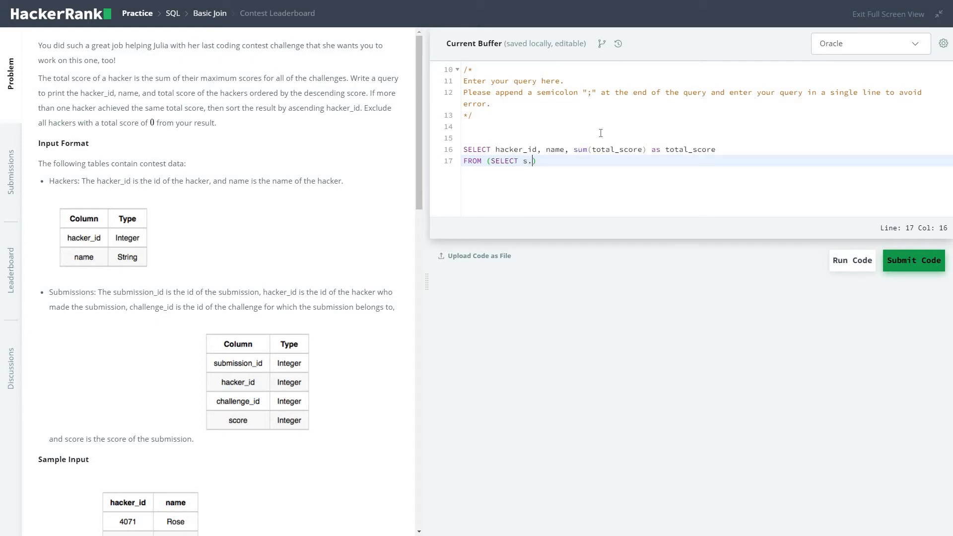
{"action": "type", "text": "hh"}
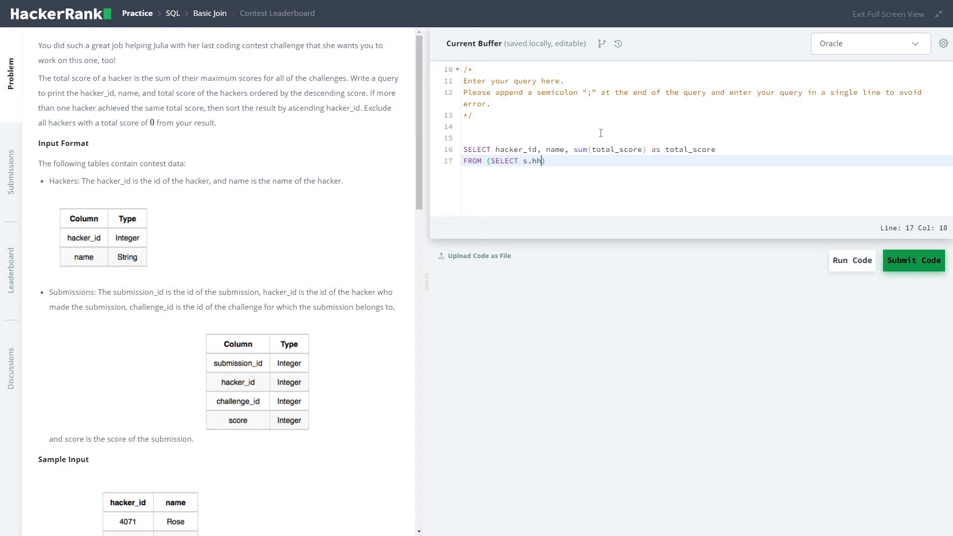
{"action": "type", "text": "acker_"}
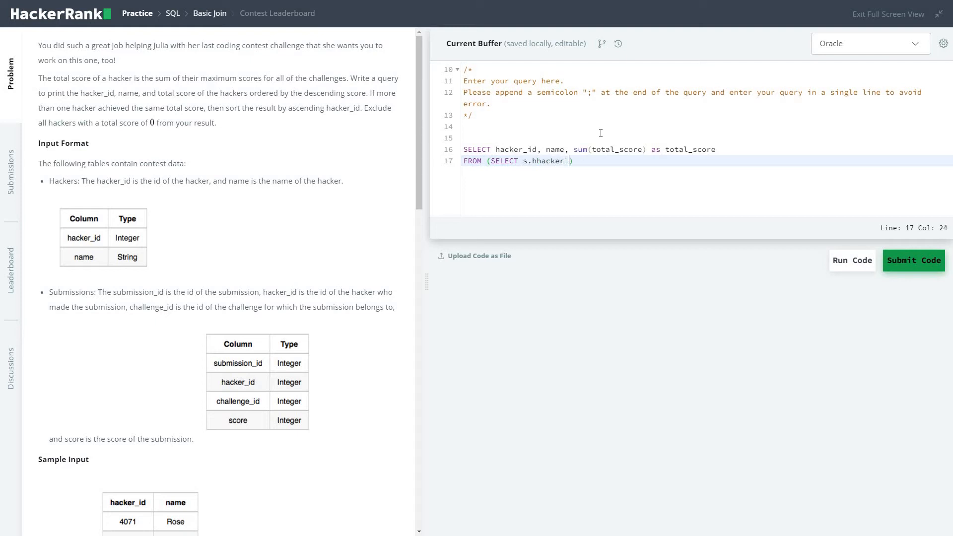
{"action": "type", "text": "id, name, cha"}
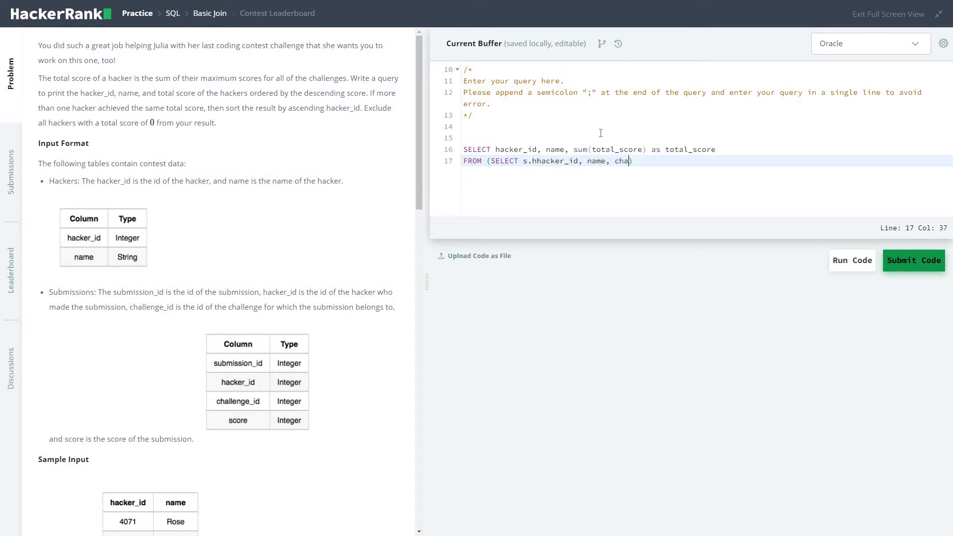
{"action": "type", "text": "llenge"}
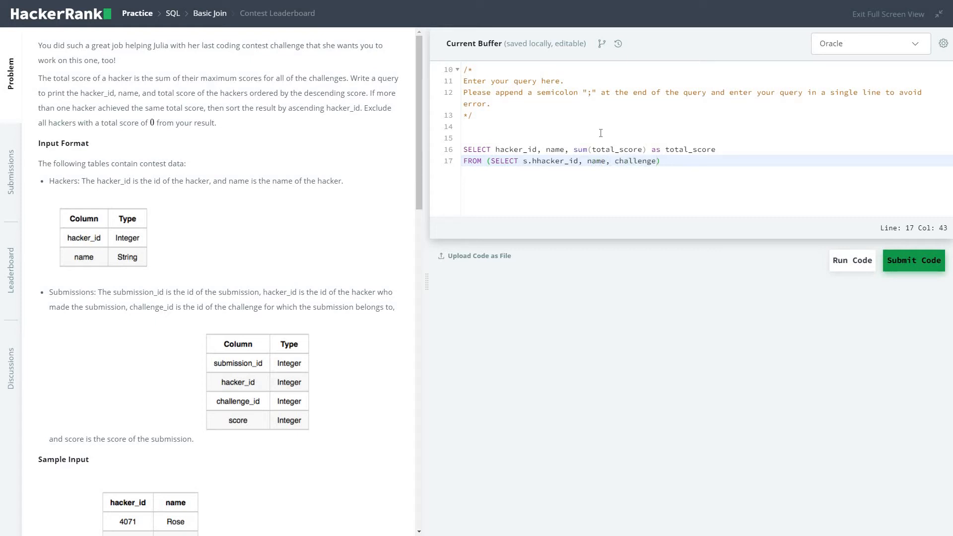
{"action": "type", "text": "_"}
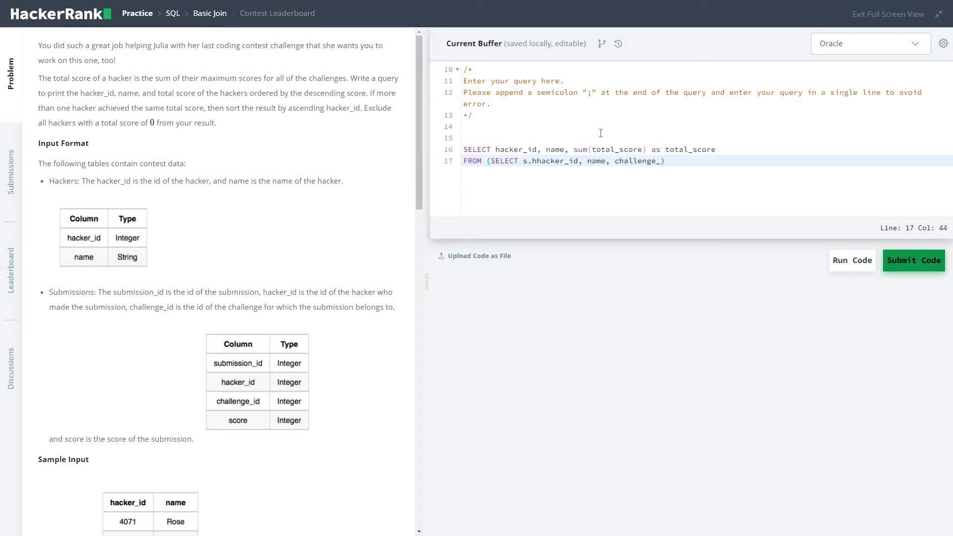
{"action": "type", "text": "id,"}
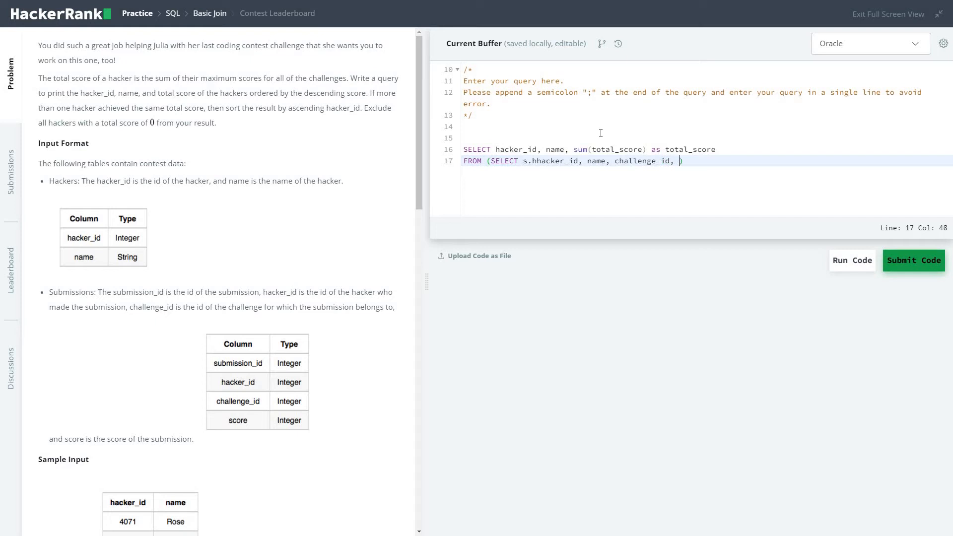
{"action": "type", "text": "max(sc"}
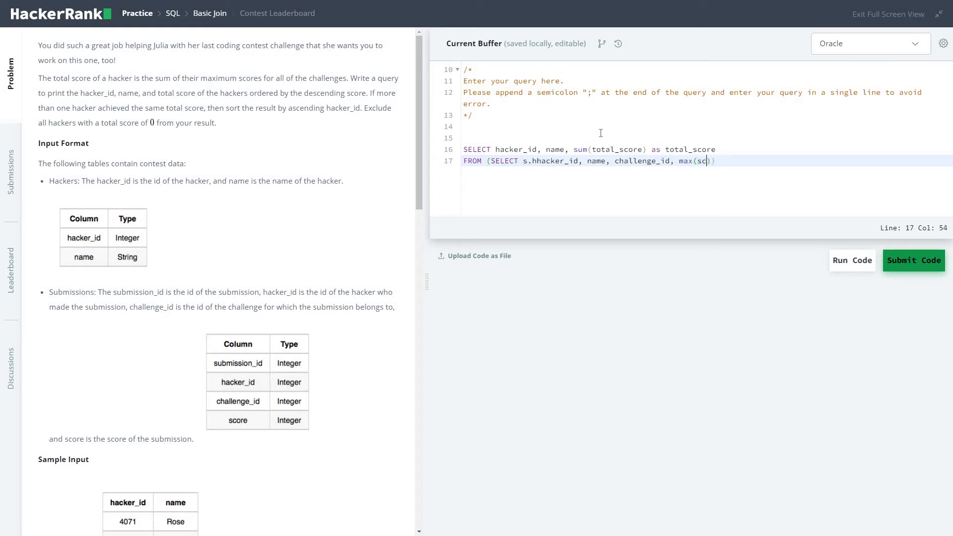
{"action": "type", "text": "ore)"}
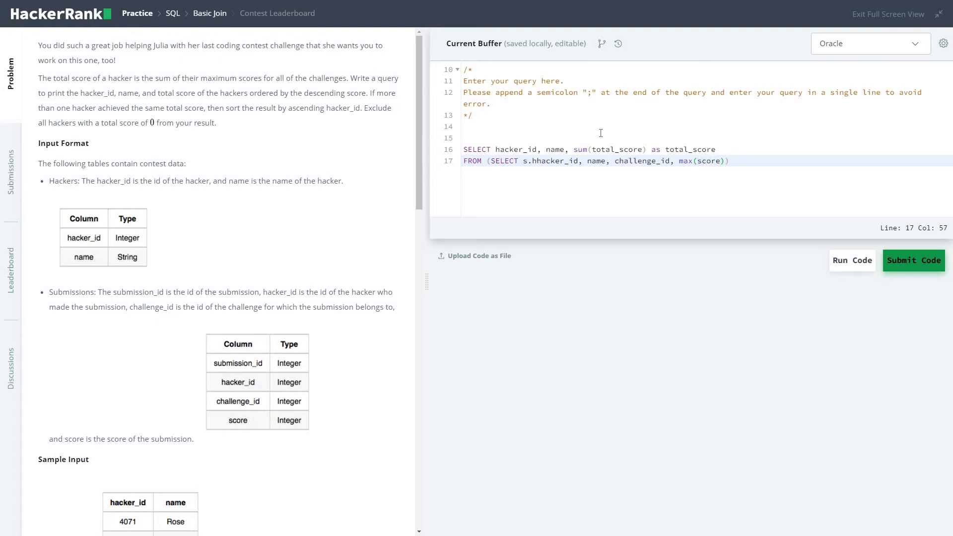
{"action": "type", "text": "as t"}
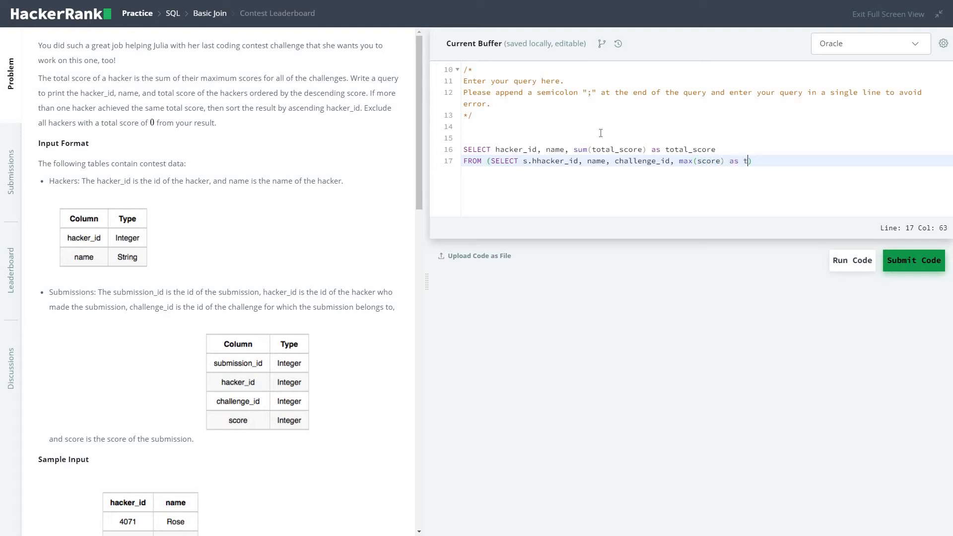
{"action": "type", "text": "otal_"}
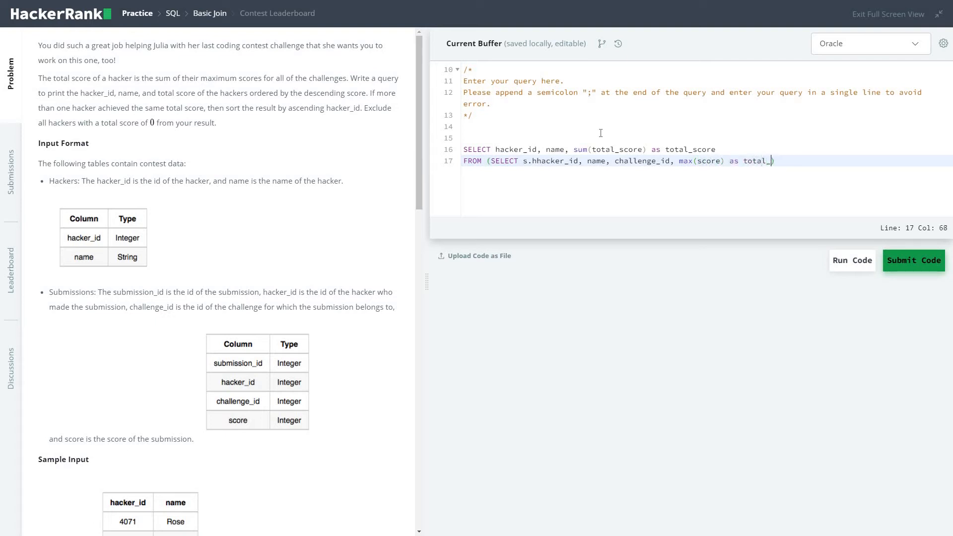
{"action": "type", "text": "score"}
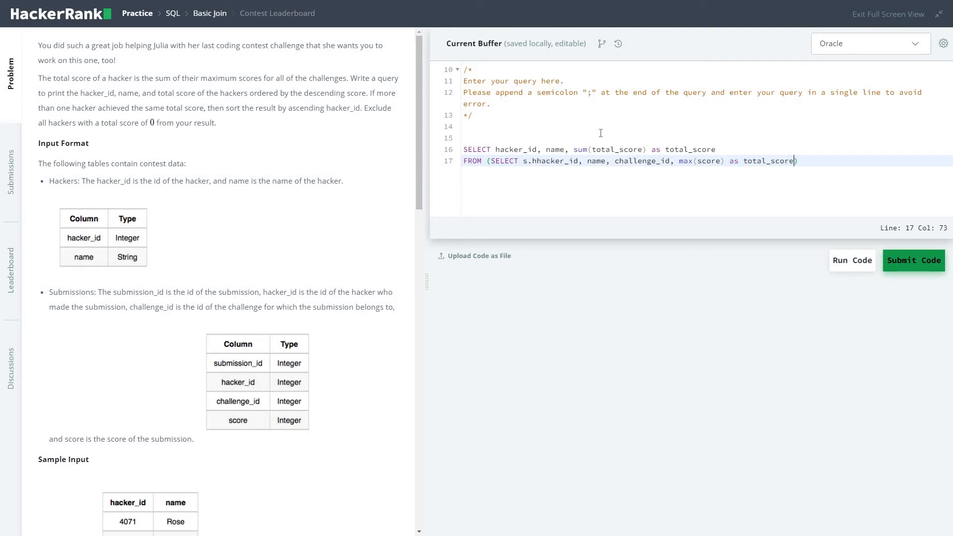
{"action": "type", "text": "from hackers h"}
{"action": "type", "text": "join )"}
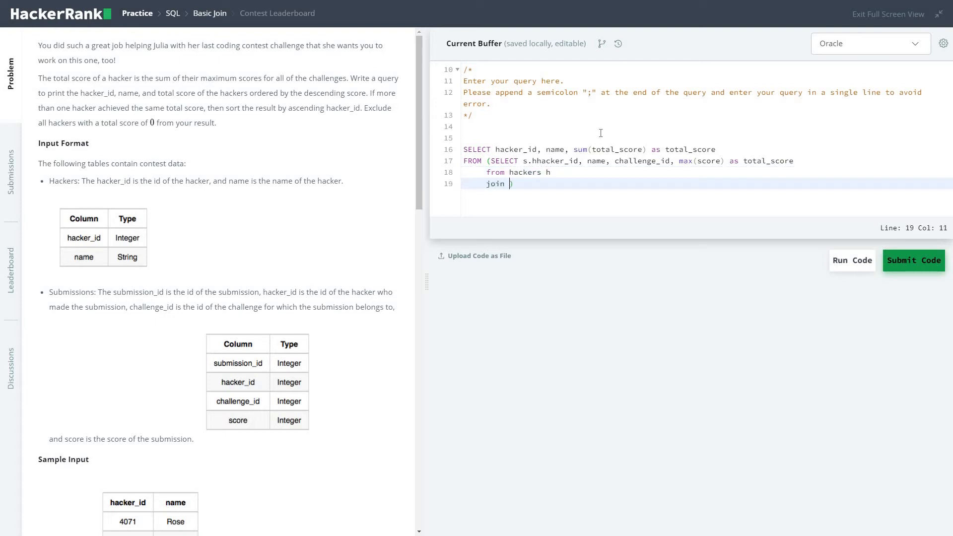
- Join submissions s on h.hacker_id=s.hacker_id and filter where score>0
{"action": "type", "text": "submissio"}
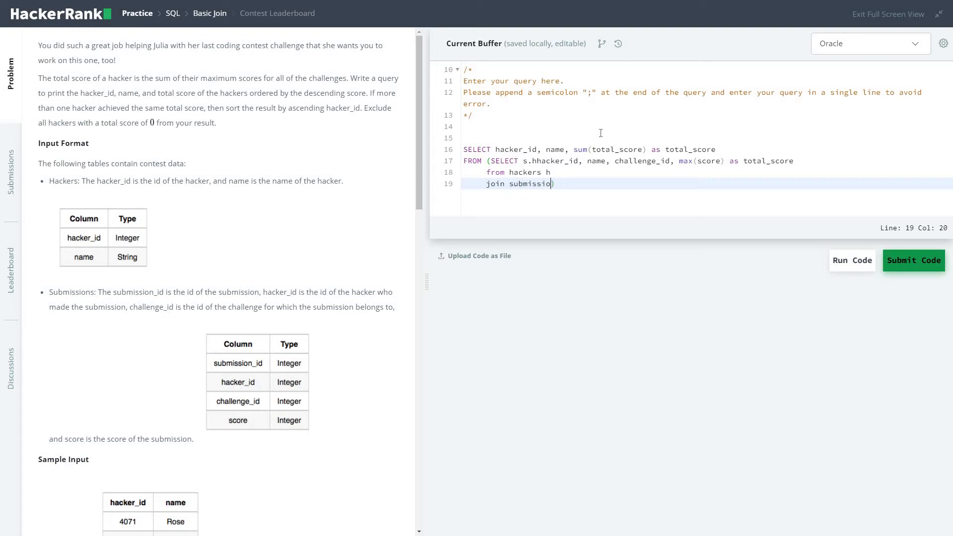
{"action": "type", "text": "ns s"}
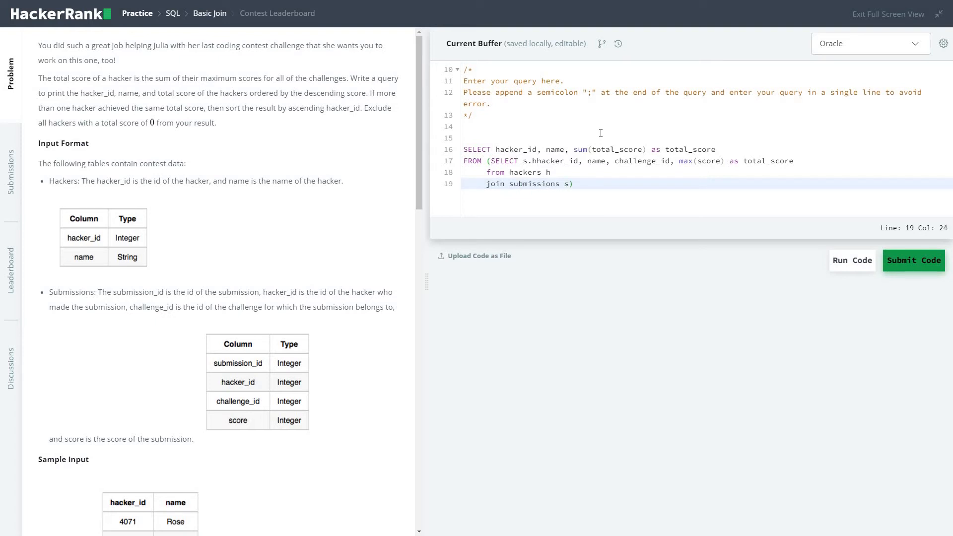
{"action": "type", "text": "o"}
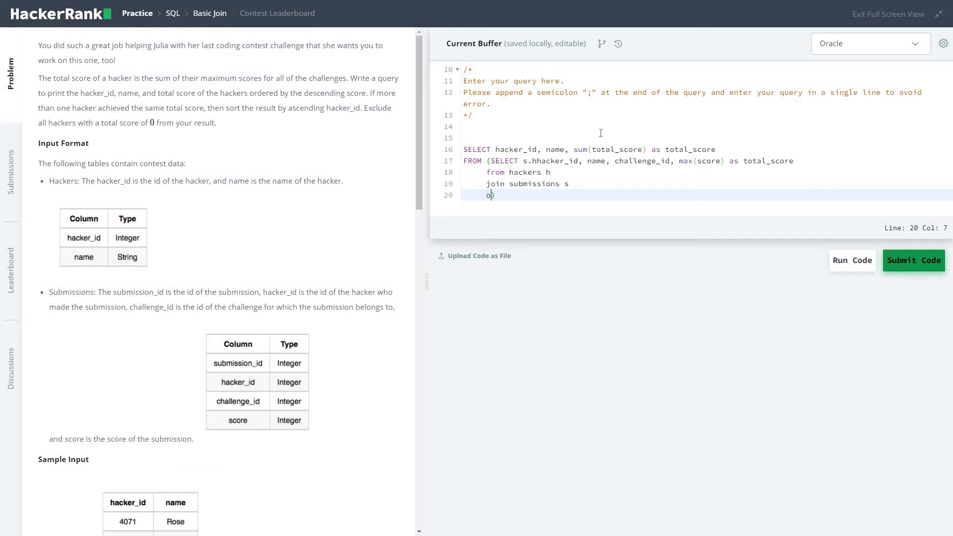
{"action": "type", "text": "n h.ha"}
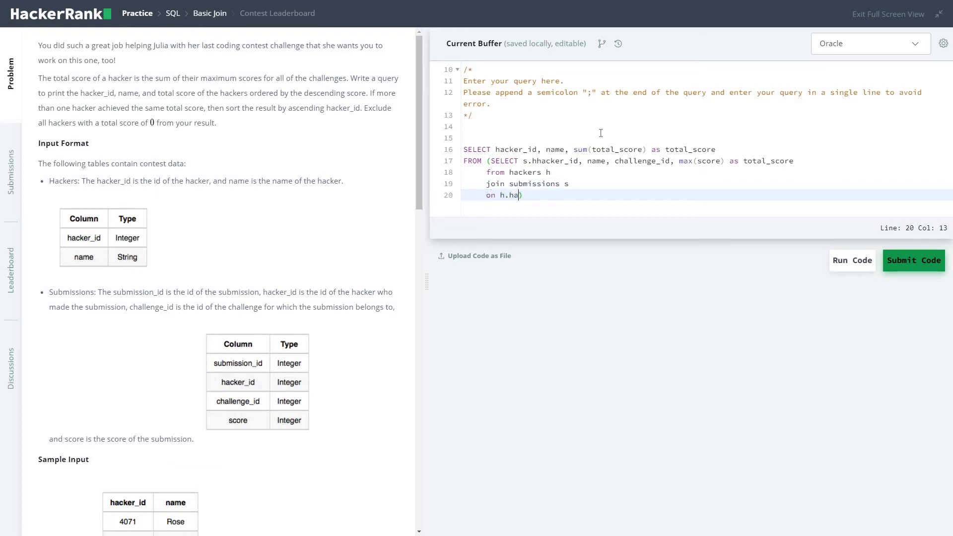
{"action": "type", "text": "cker_"}
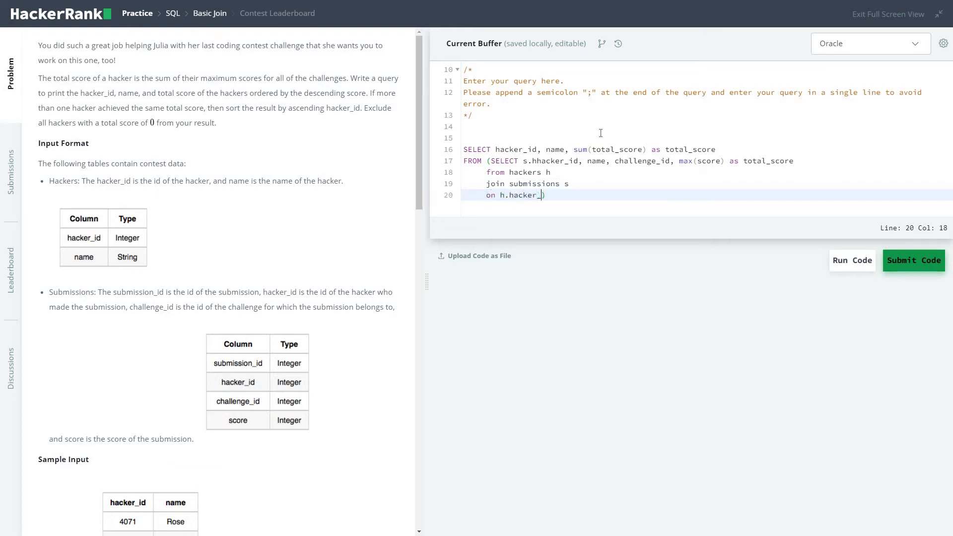
{"action": "type", "text": "id="}
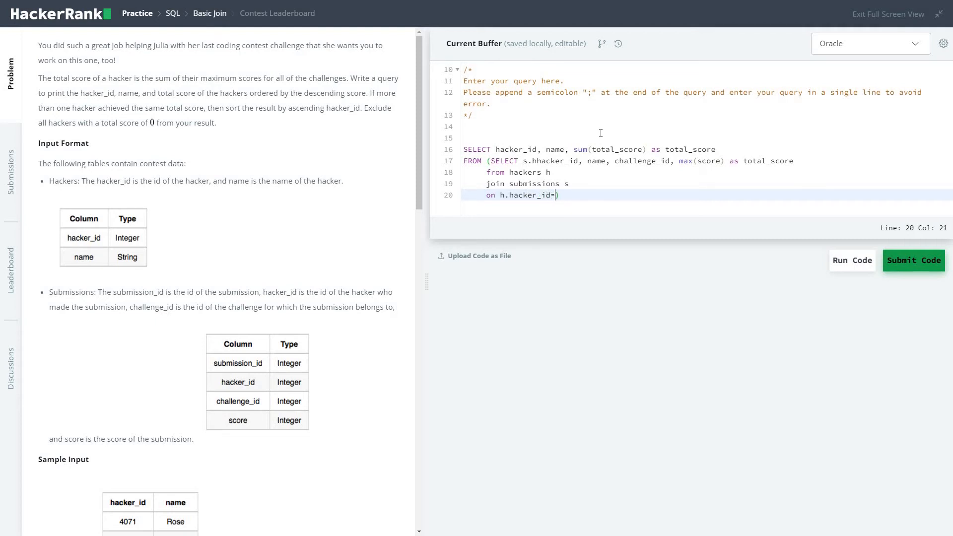
{"action": "type", "text": "s.ha"}
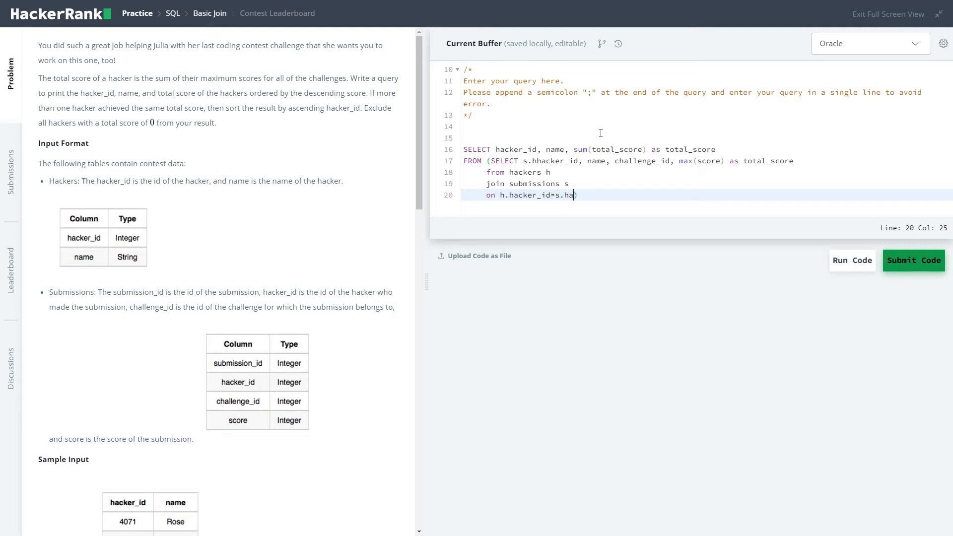
{"action": "type", "text": "cker_id"}
{"action": "type", "text": "whe)"}
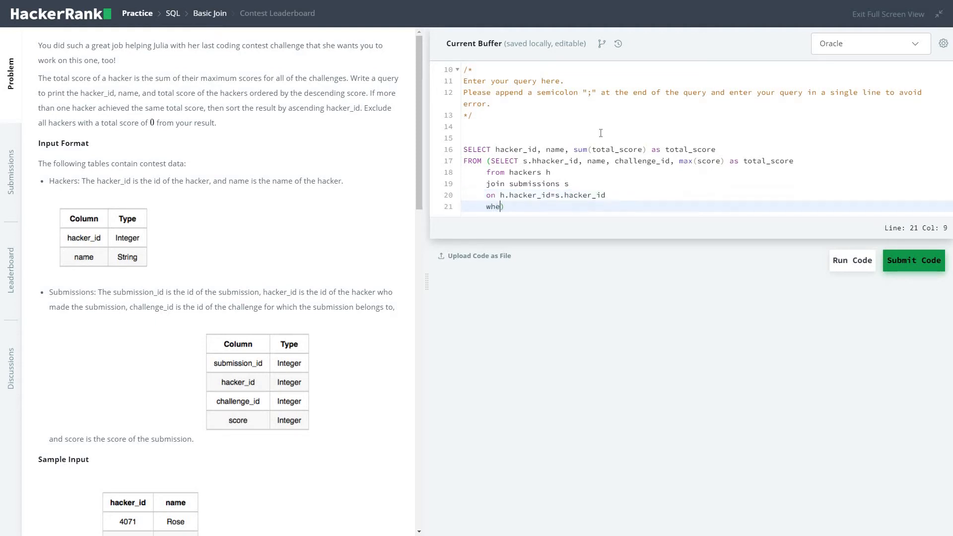
{"action": "type", "text": "re s"}
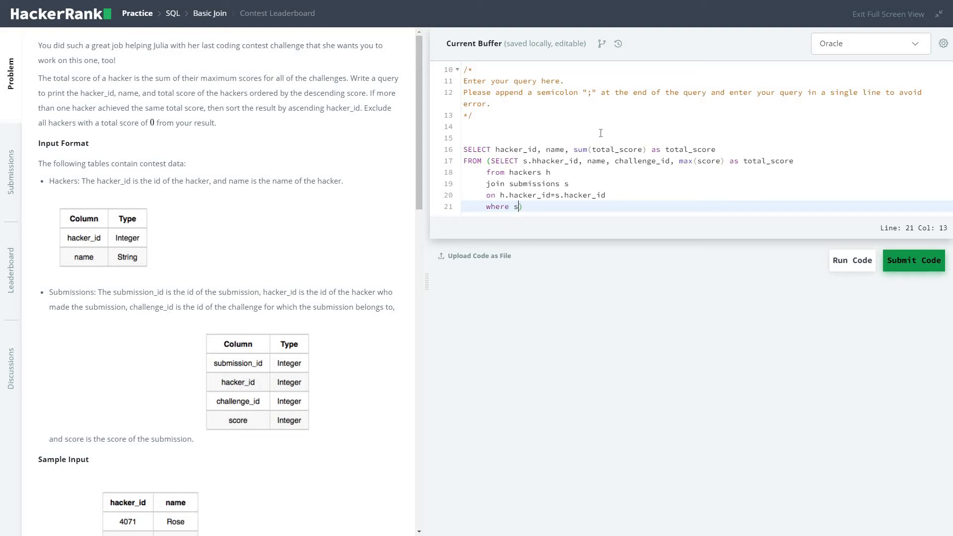
{"action": "type", "text": "core"}
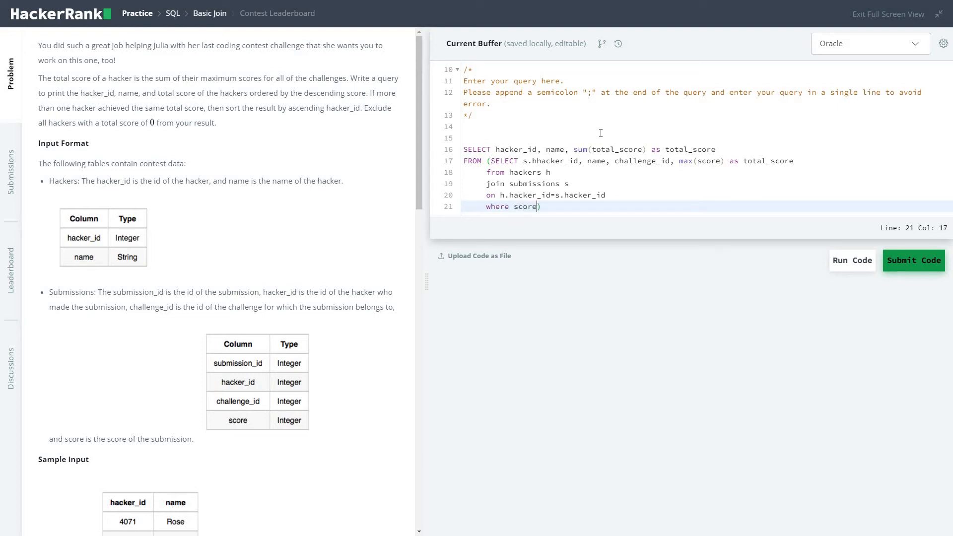
{"action": "type", "text": ">0"}
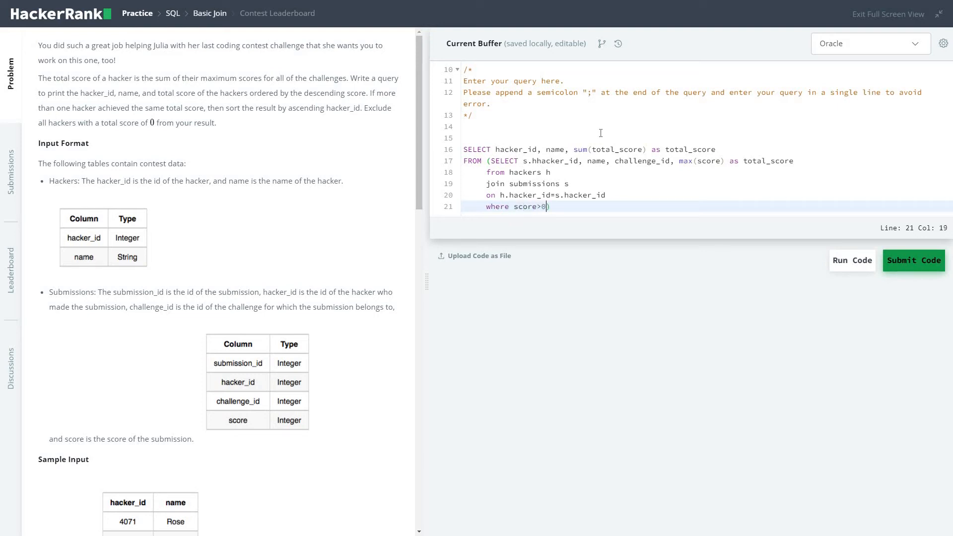
- Group the subquery by s.hacker_id, challenge_id and (misspelled) nme, closing the parenthesis
{"action": "key", "text": "Enter"}
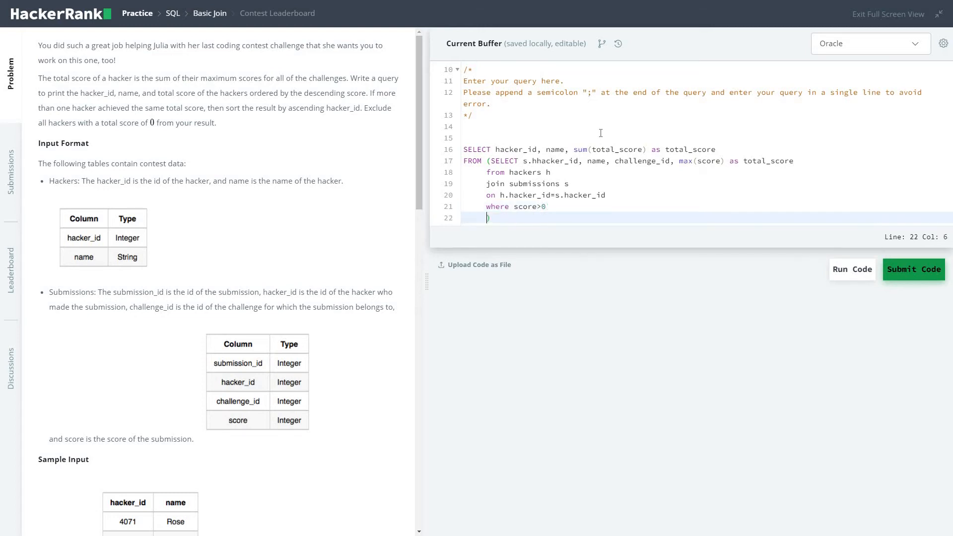
{"action": "type", "text": "group by s."}
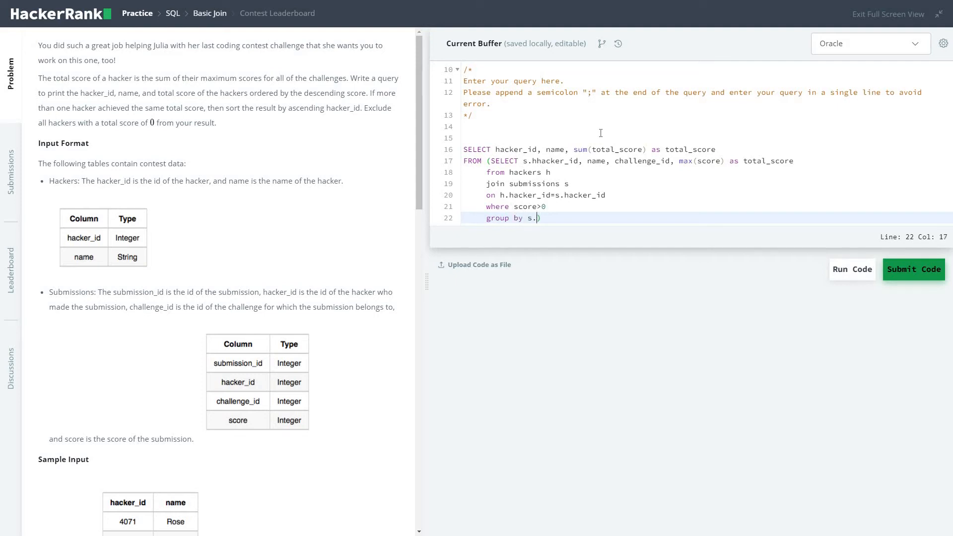
{"action": "type", "text": "hacker_"}
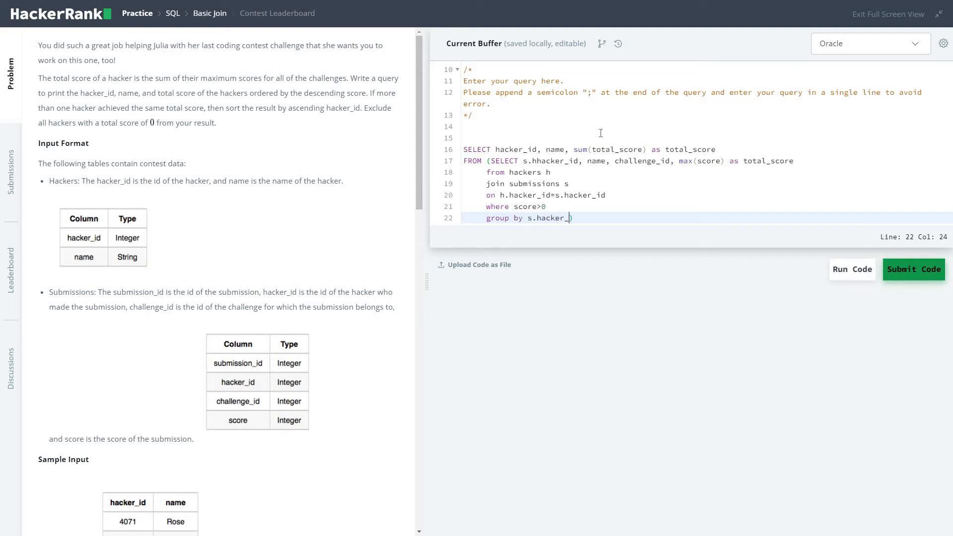
{"action": "type", "text": "id,"}
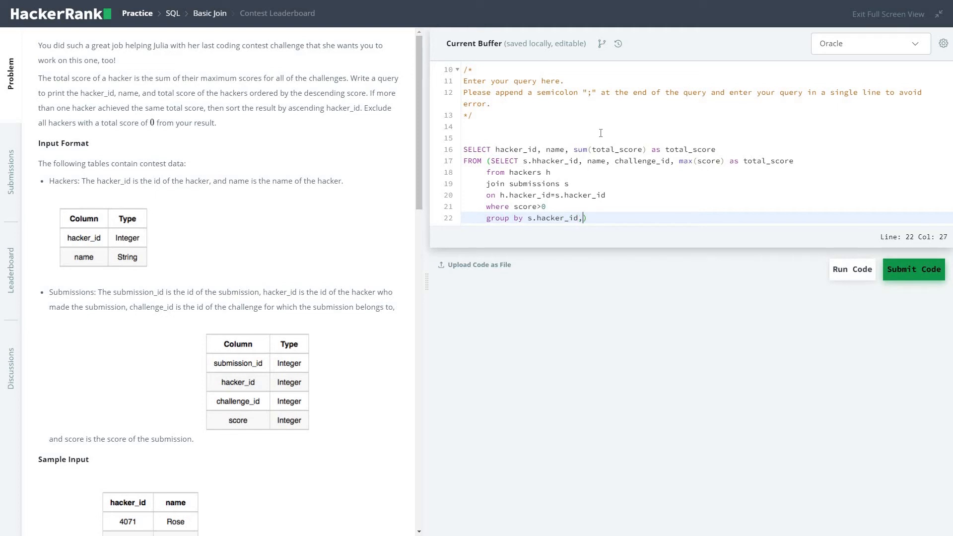
{"action": "type", "text": "challenge"}
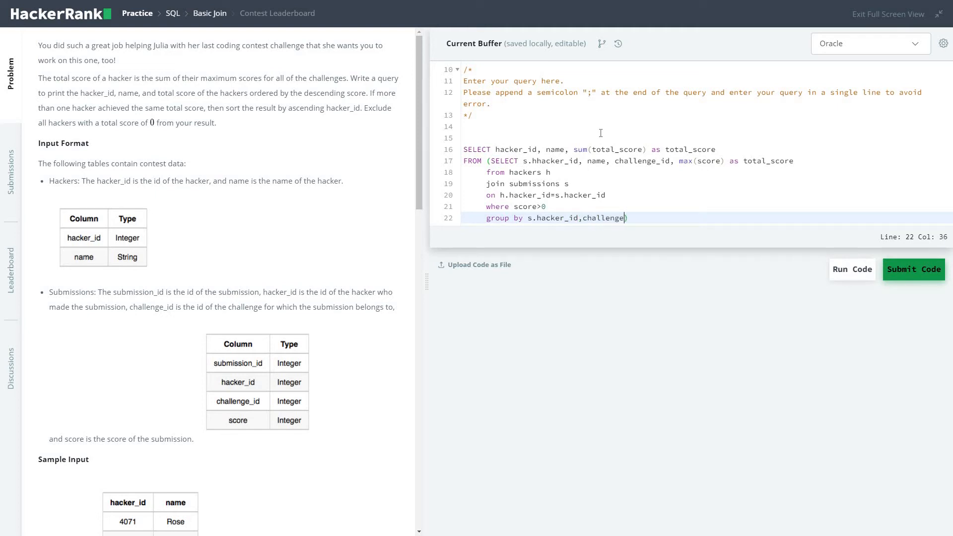
{"action": "type", "text": "_id)"}
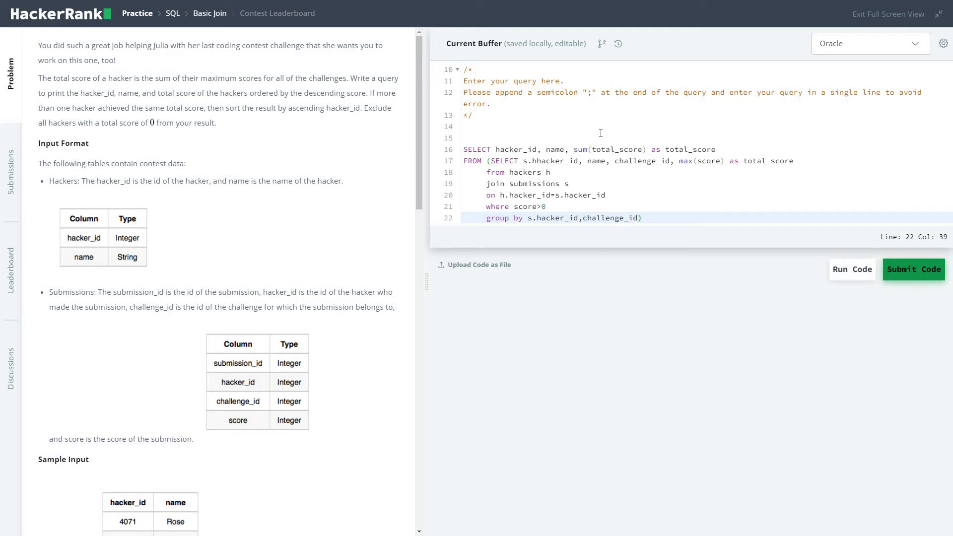
{"action": "type", "text": ", nme"}
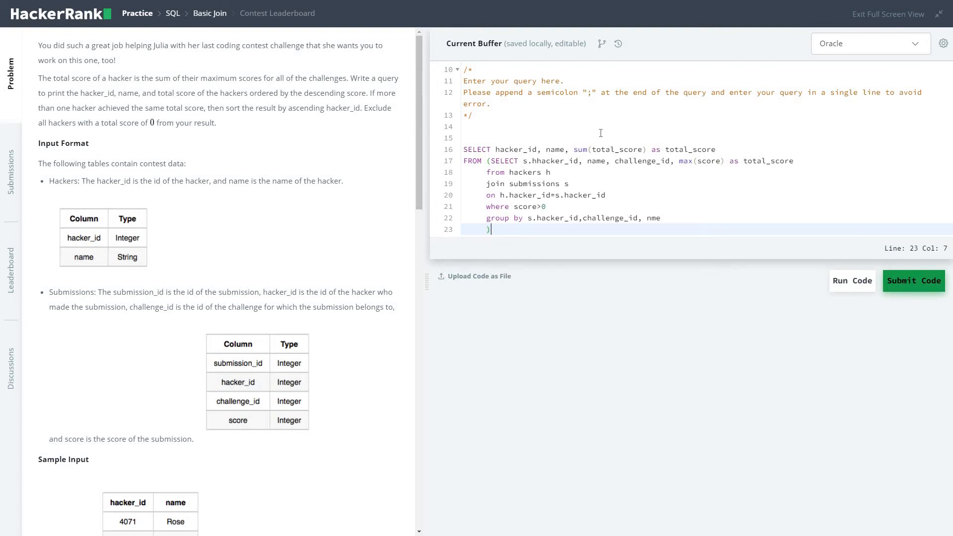
- Group the outer query by hacker_id and name
{"action": "type", "text": "g"}
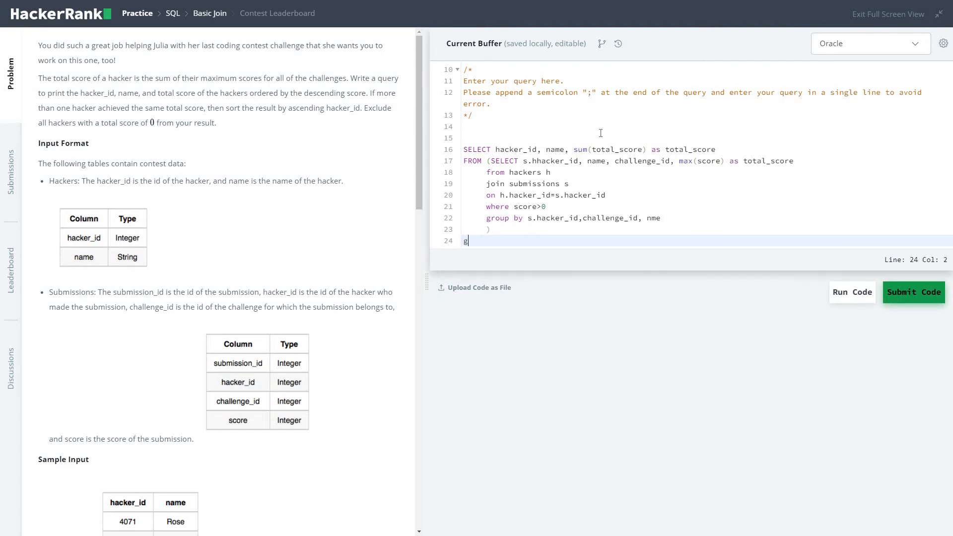
{"action": "type", "text": "roup by"}
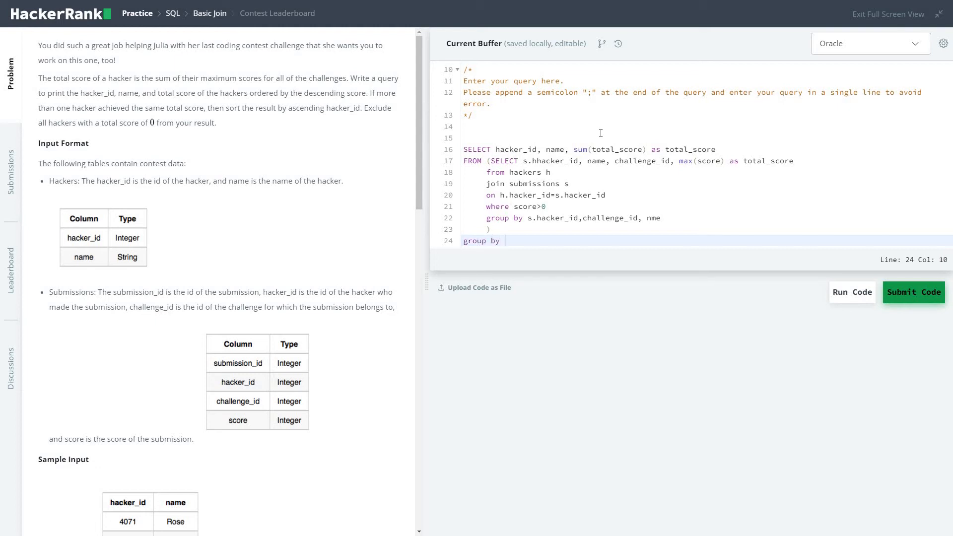
{"action": "type", "text": "hacker"}
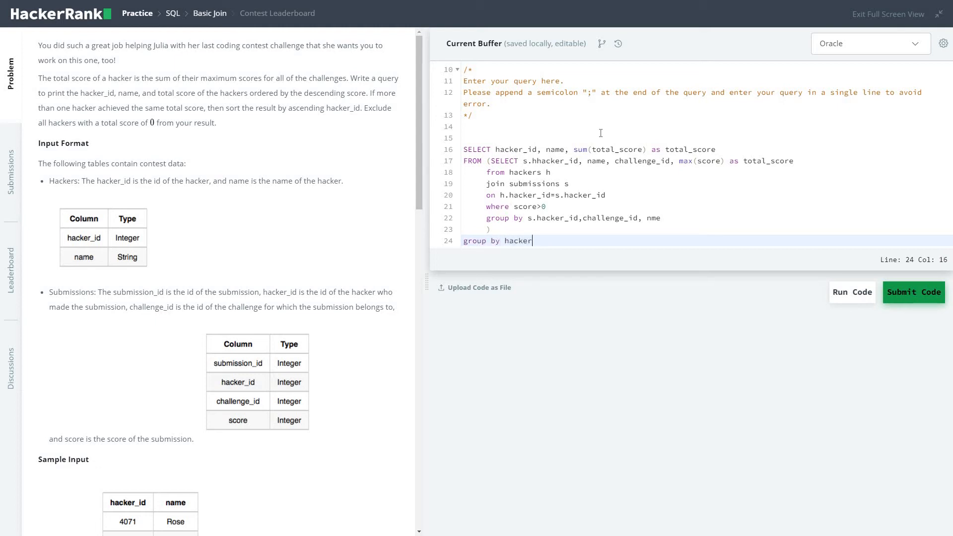
{"action": "type", "text": "_id, name"}
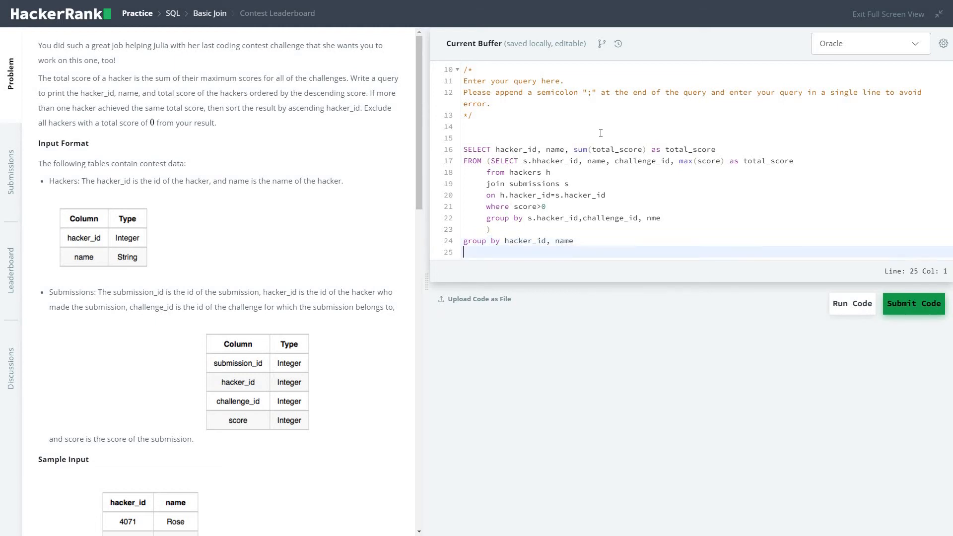
- Order the result by total_score desc, then hacker_id, ending with a semicolon
{"action": "type", "text": "order by tot"}
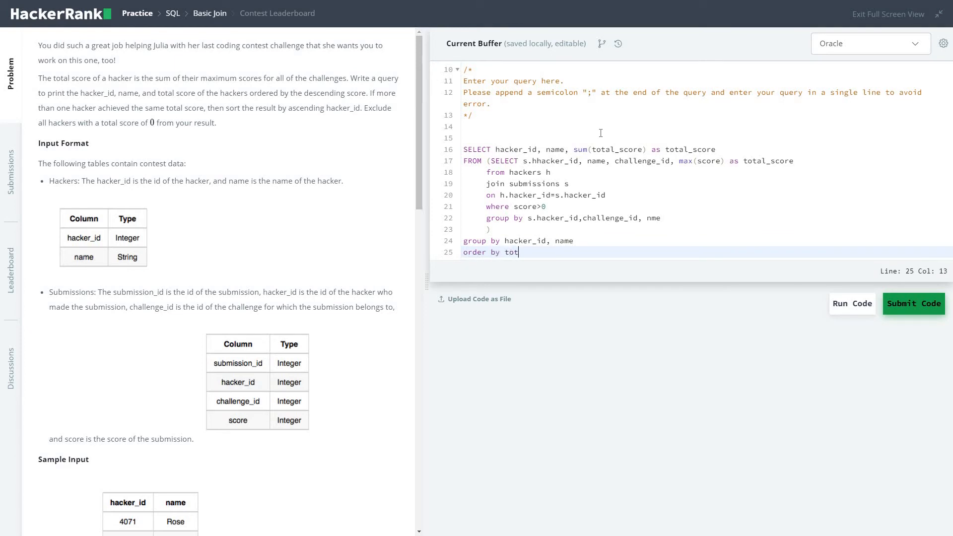
{"action": "type", "text": "al_sc"}
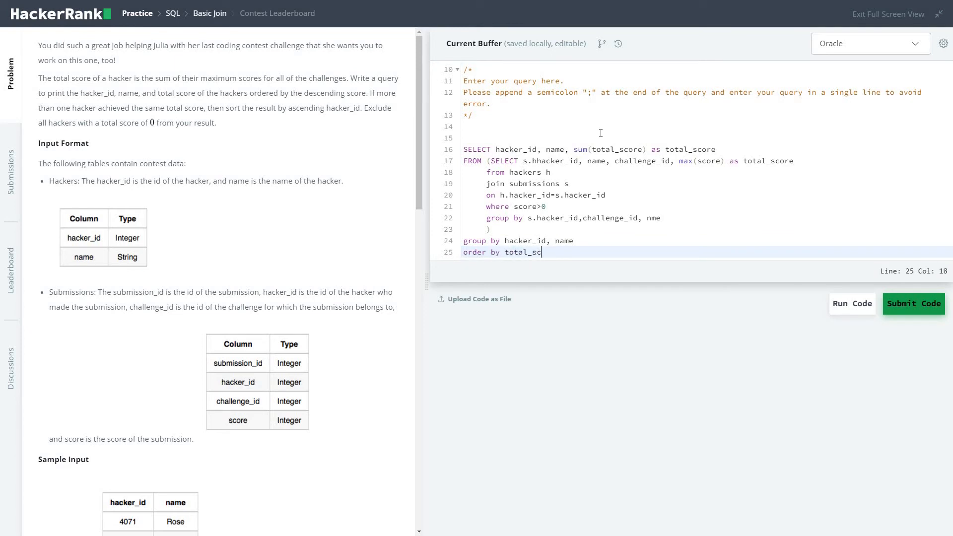
{"action": "type", "text": "re de"}
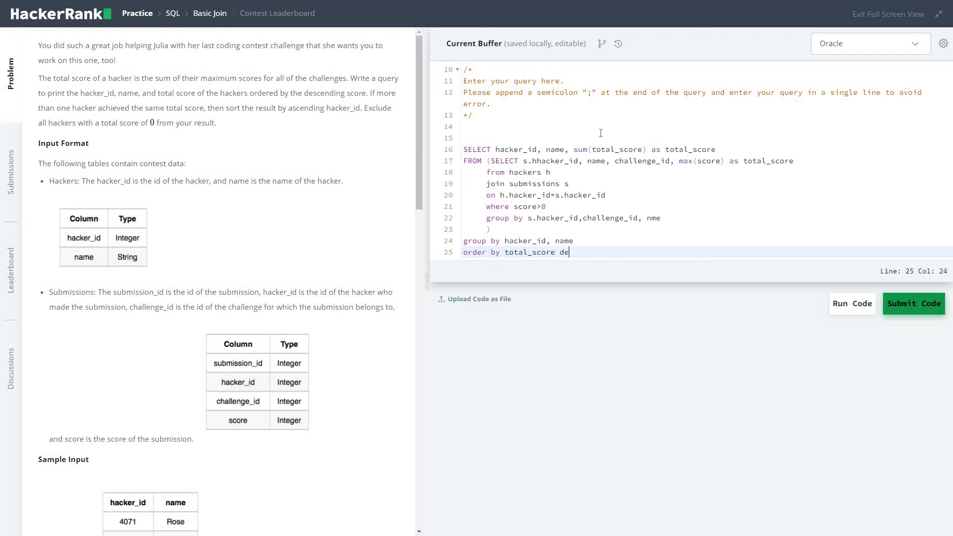
{"action": "type", "text": "c, ha"}
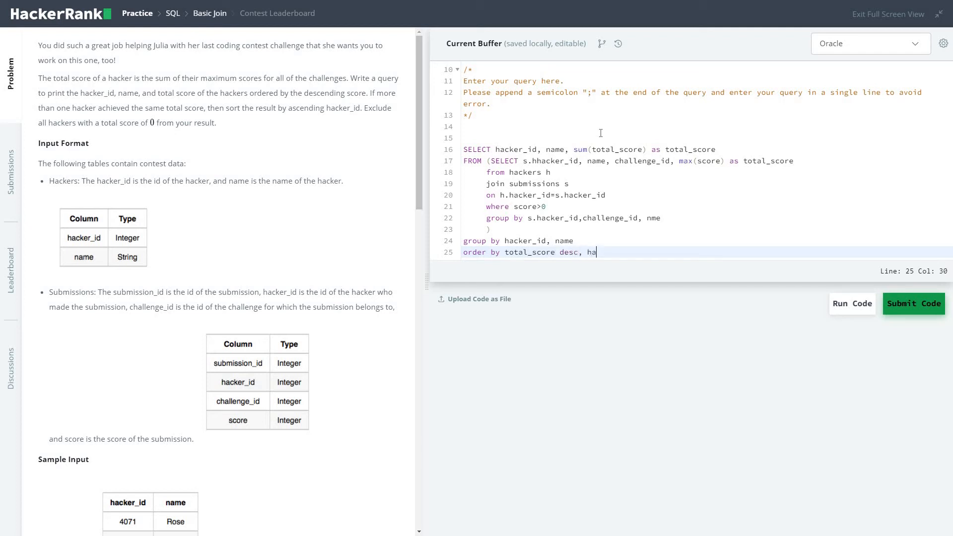
{"action": "type", "text": "cker"}
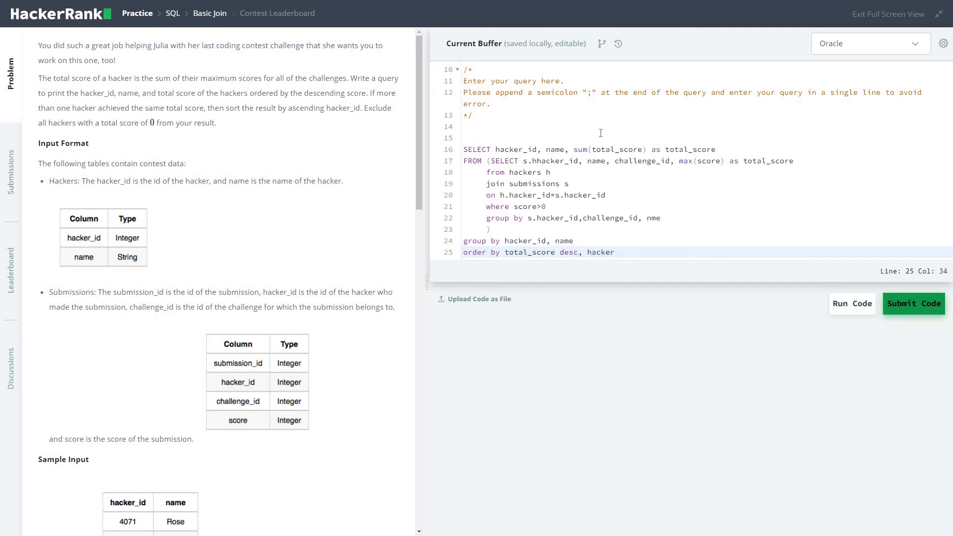
{"action": "type", "text": "_id"}
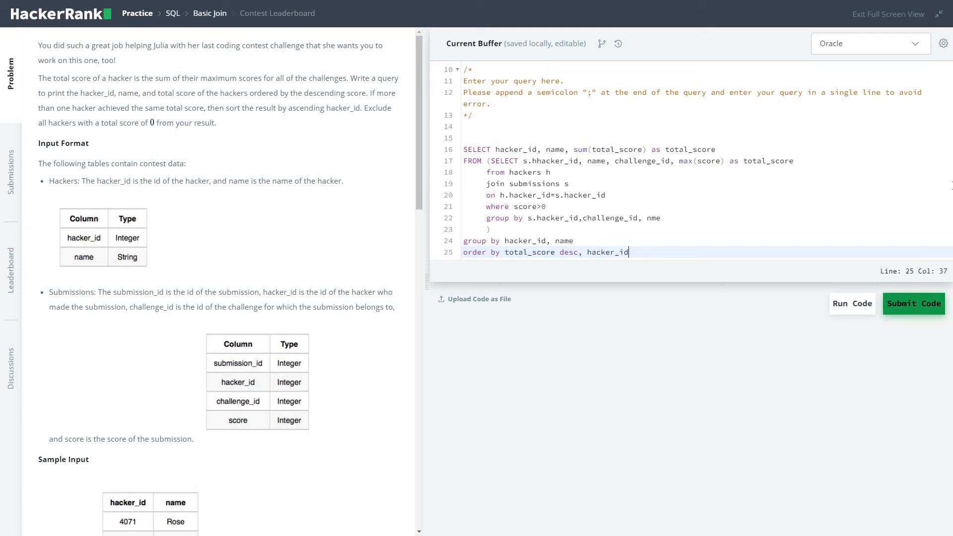
{"action": "type", "text": ";"}
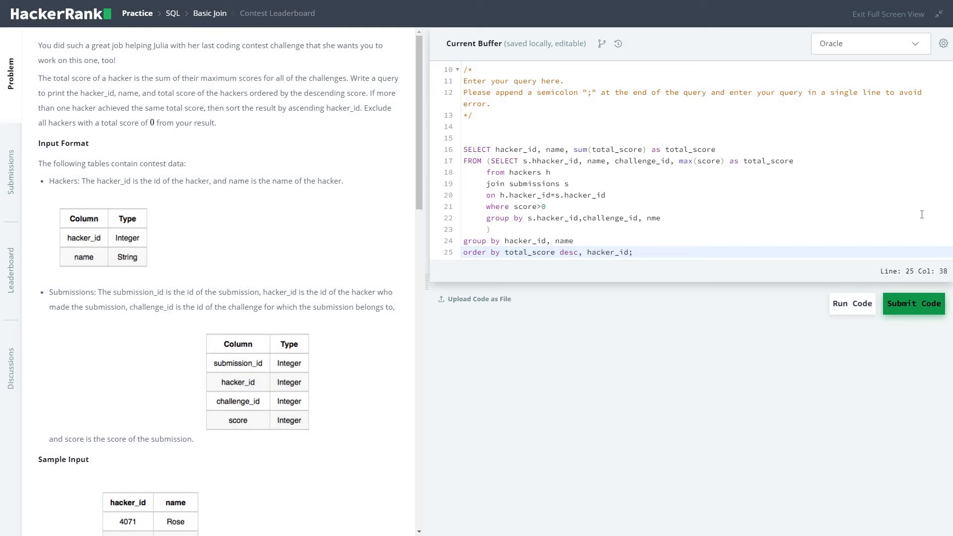
- Run the query, correct s.hhacker_id to s.hacker_id, and run it again
{"action": "left_click", "coordinate": [911, 304]}
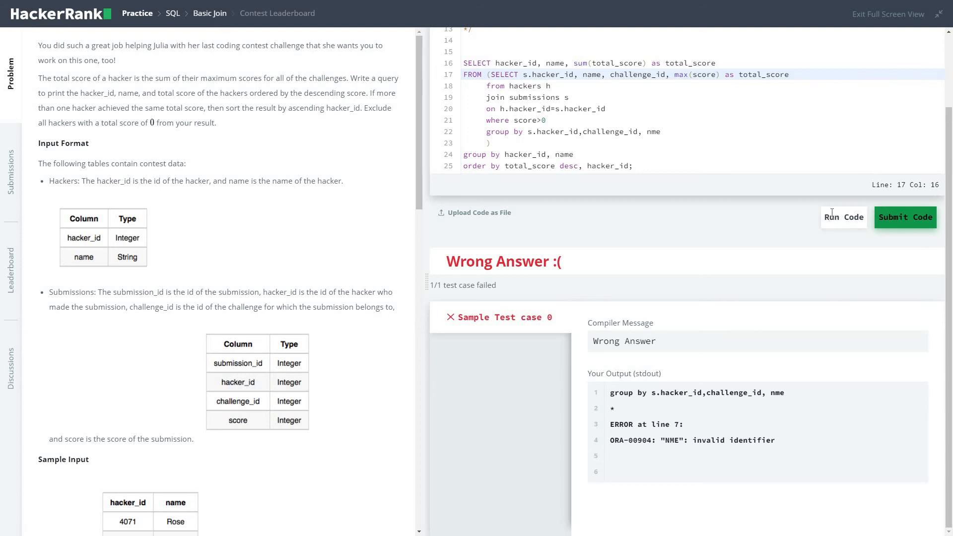
{"action": "left_click", "coordinate": [844, 218]}
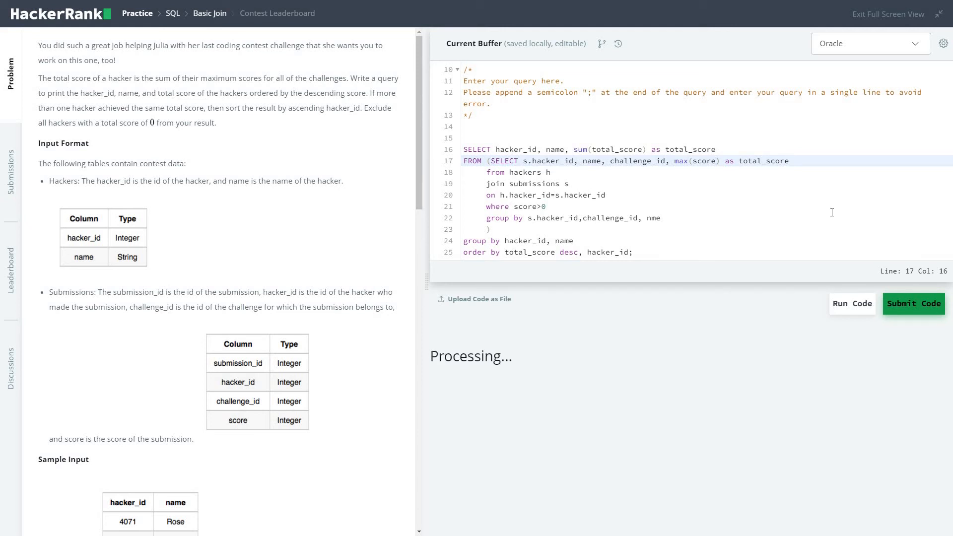
{"action": "mouse_move", "coordinate": [833, 217]}
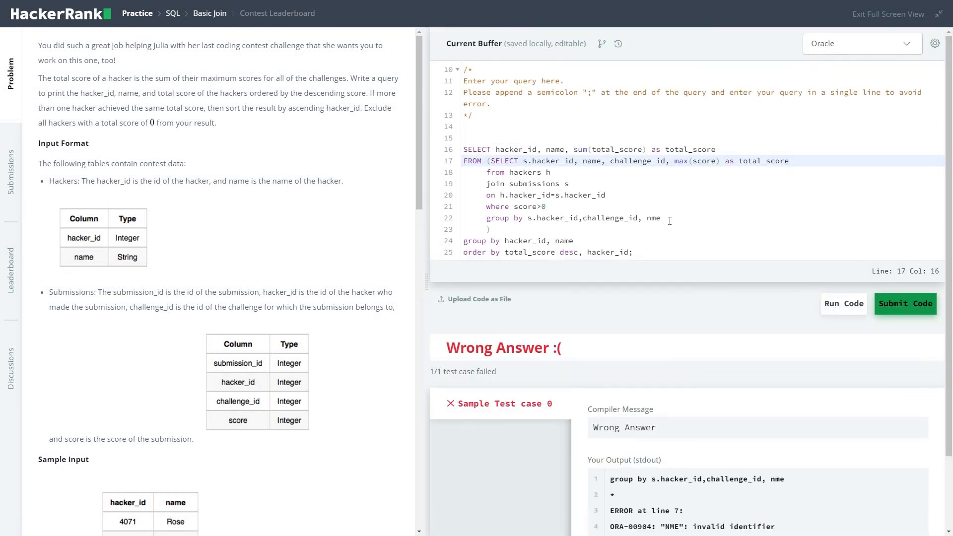
- Fix nme to name, pass the sample test, and submit the solution for full grading
{"action": "left_click", "coordinate": [651, 218]}
{"action": "type", "text": "a"}
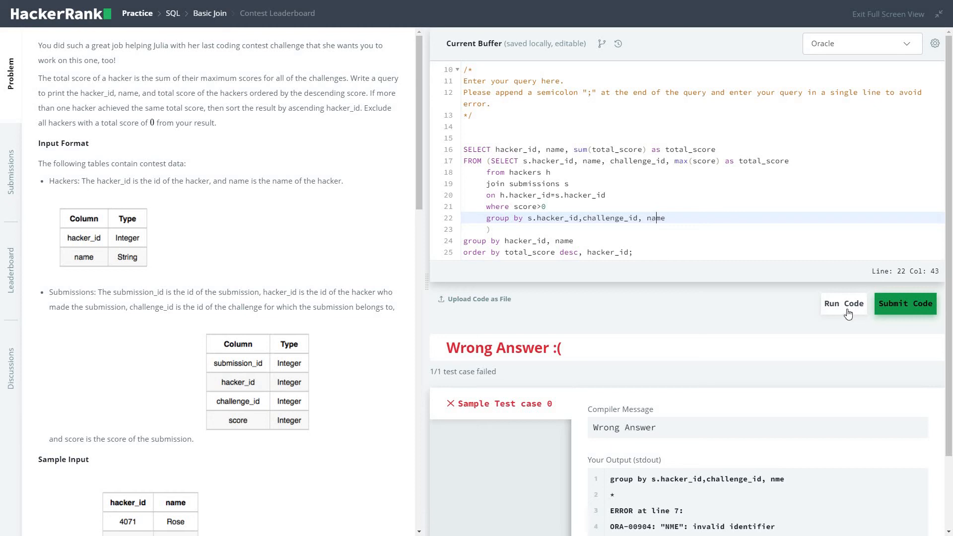
{"action": "left_click", "coordinate": [843, 304]}
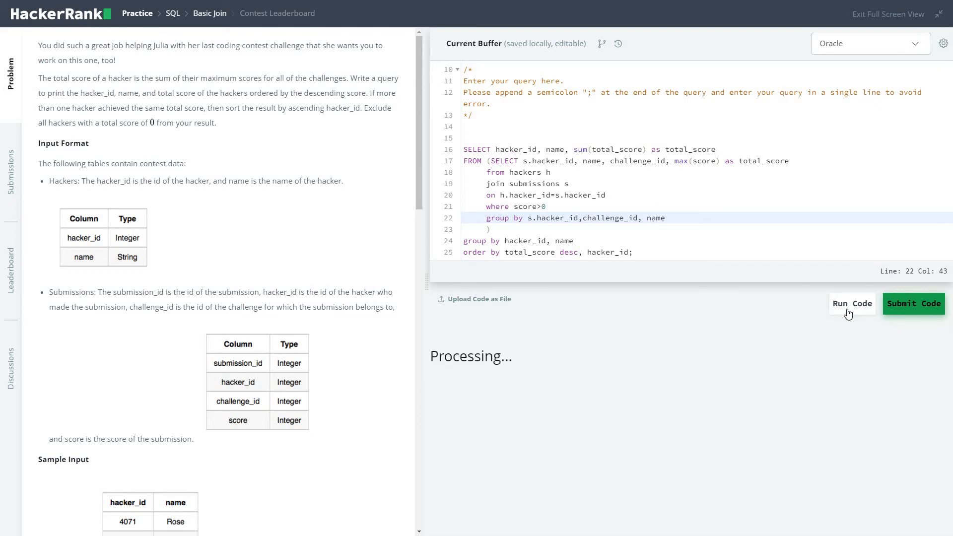
{"action": "left_click", "coordinate": [851, 304]}
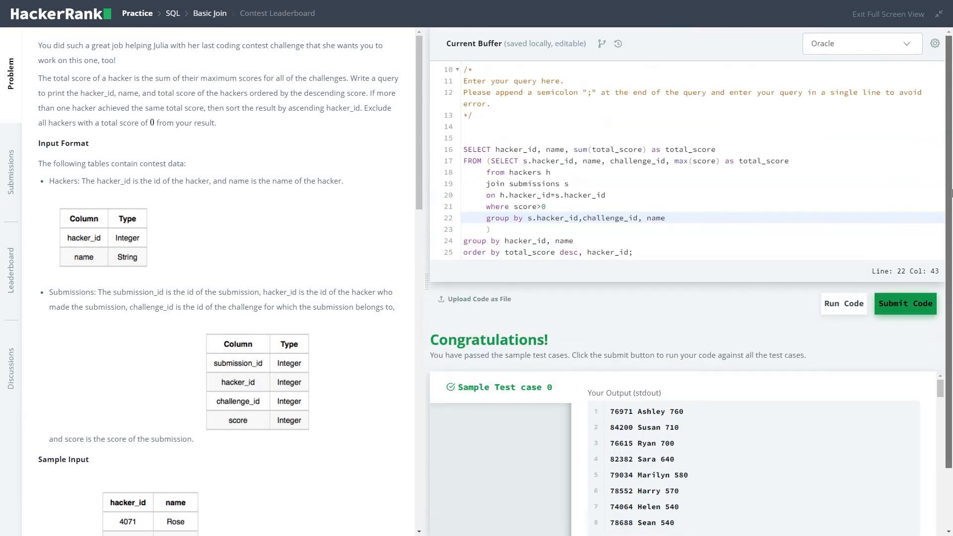
{"action": "left_click", "coordinate": [904, 304]}
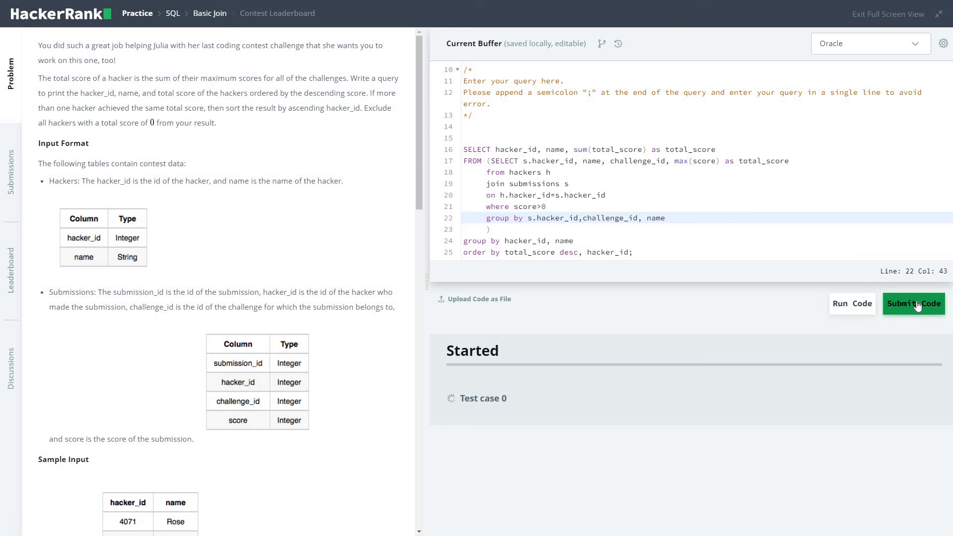
- Review the accepted submission result and its test case output
{"action": "left_click", "coordinate": [911, 304]}
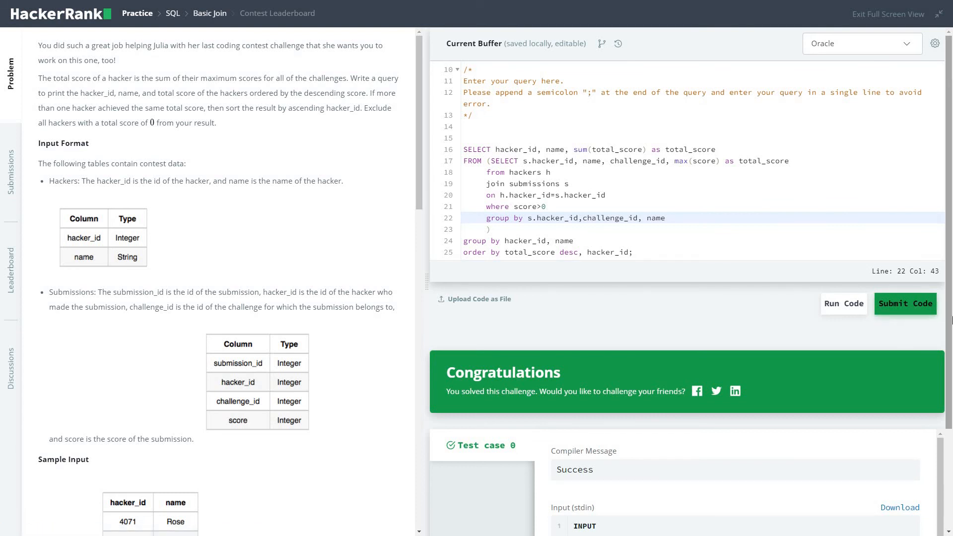
{"action": "scroll", "scroll_direction": "down", "scroll_amount": 3}
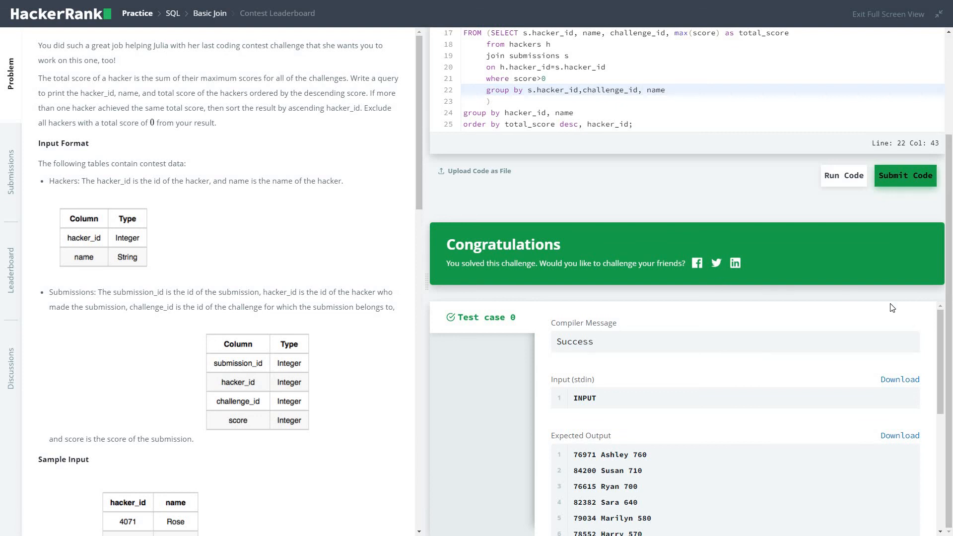
{"action": "mouse_move", "coordinate": [213, 24]}
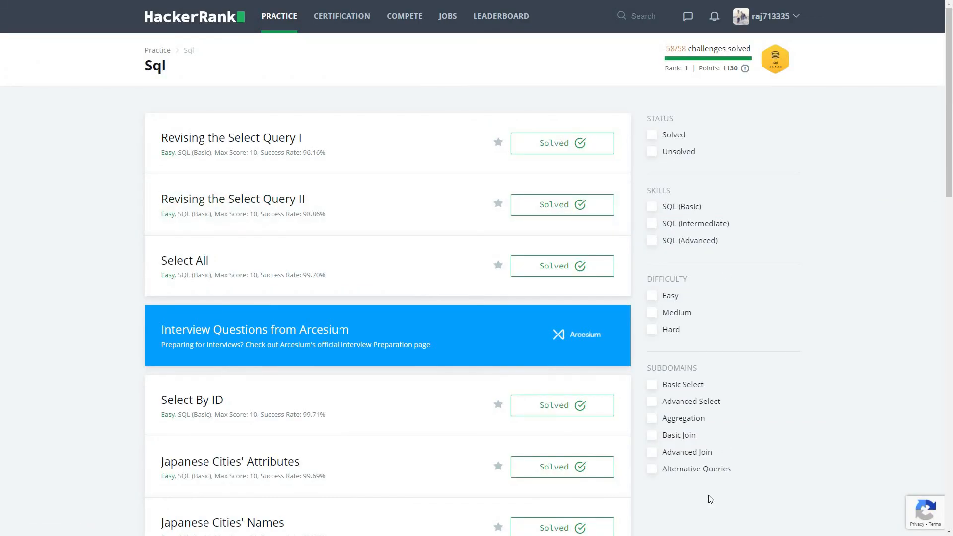
{"action": "mouse_move", "coordinate": [656, 453]}
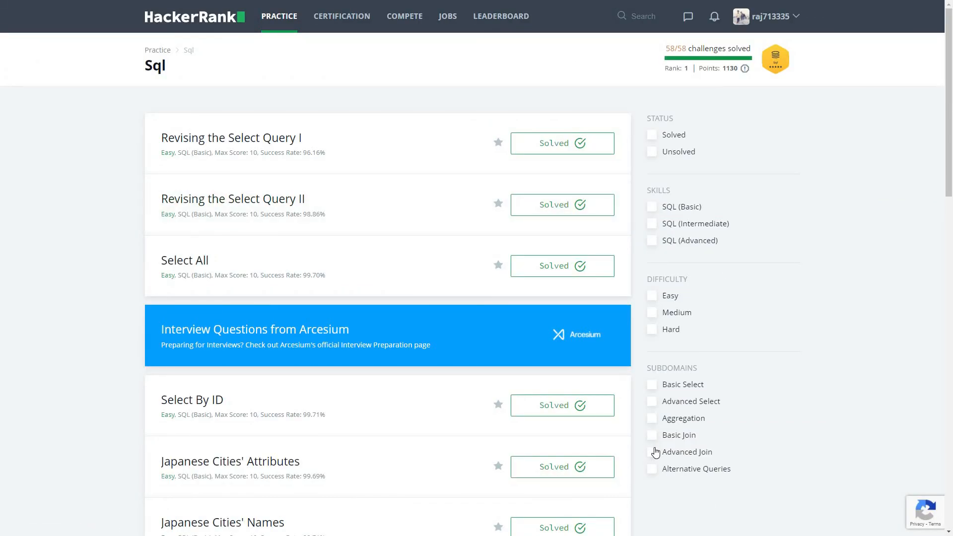
- Filter the SQL challenge list to the Alternative Queries subdomain only
{"action": "left_click", "coordinate": [652, 452]}
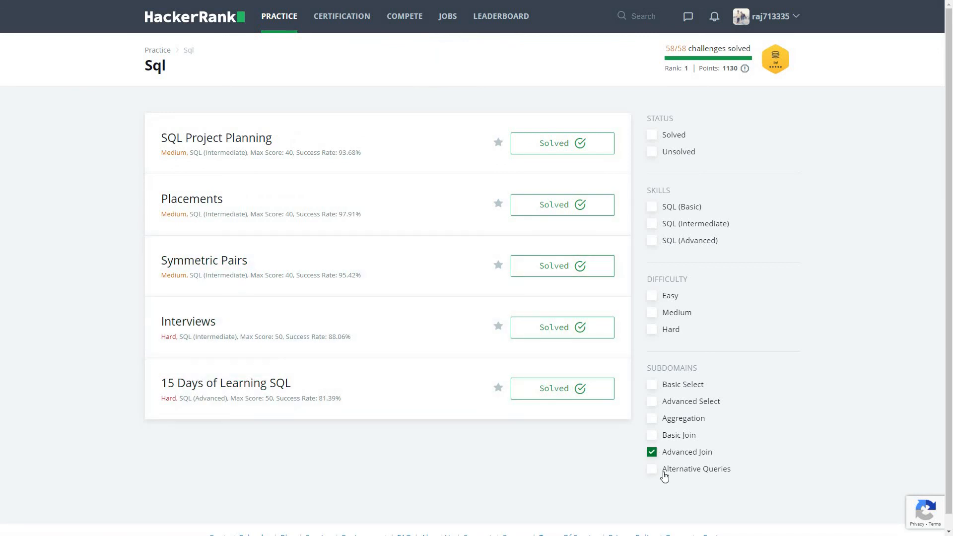
{"action": "left_click", "coordinate": [651, 468]}
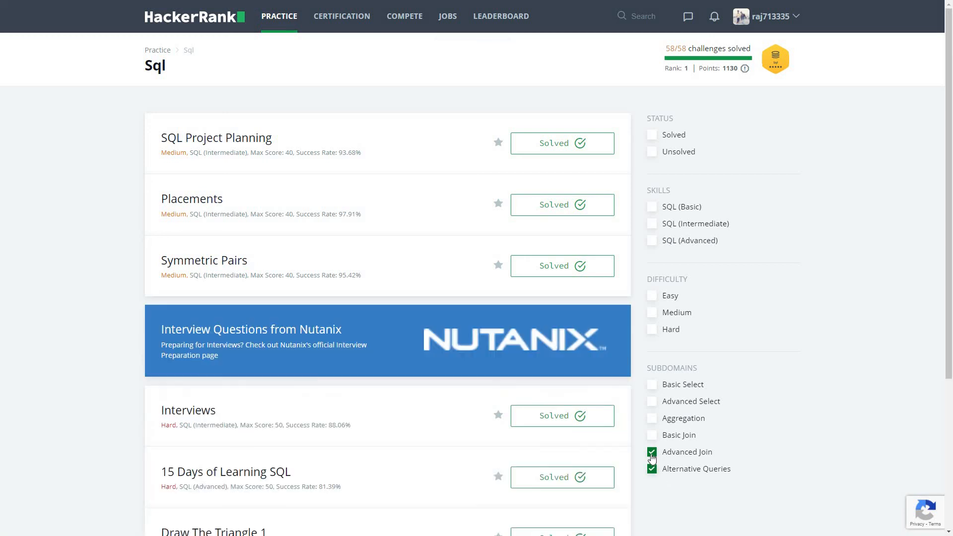
{"action": "left_click", "coordinate": [651, 452]}
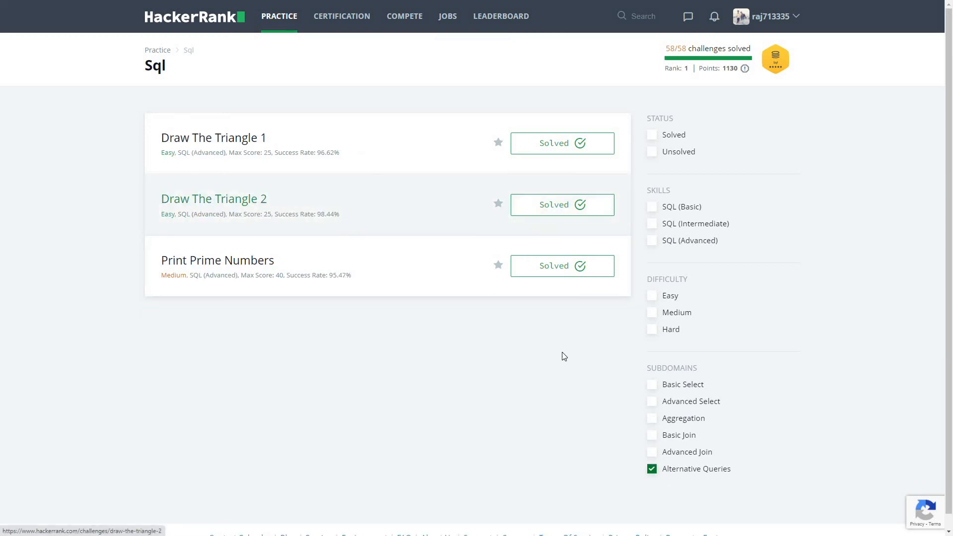
{"action": "mouse_move", "coordinate": [564, 356]}
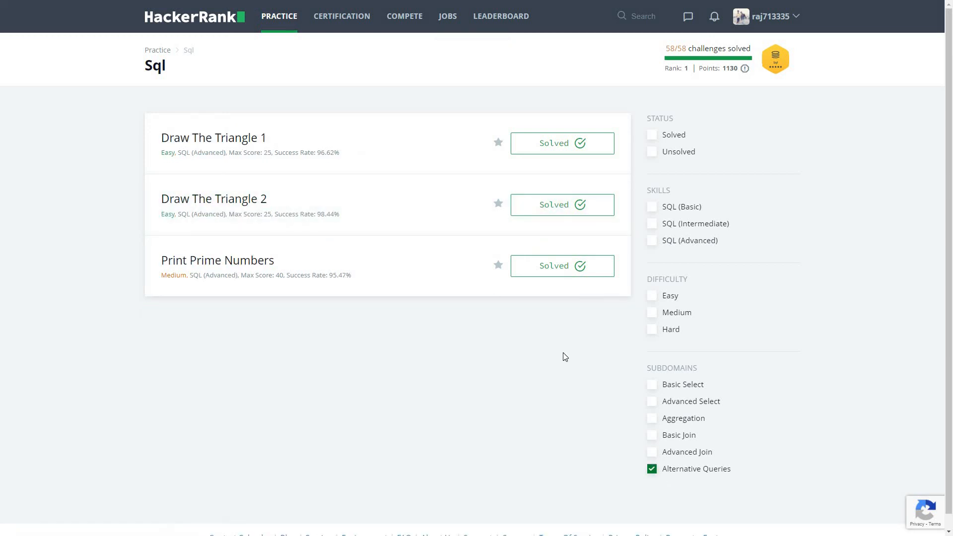